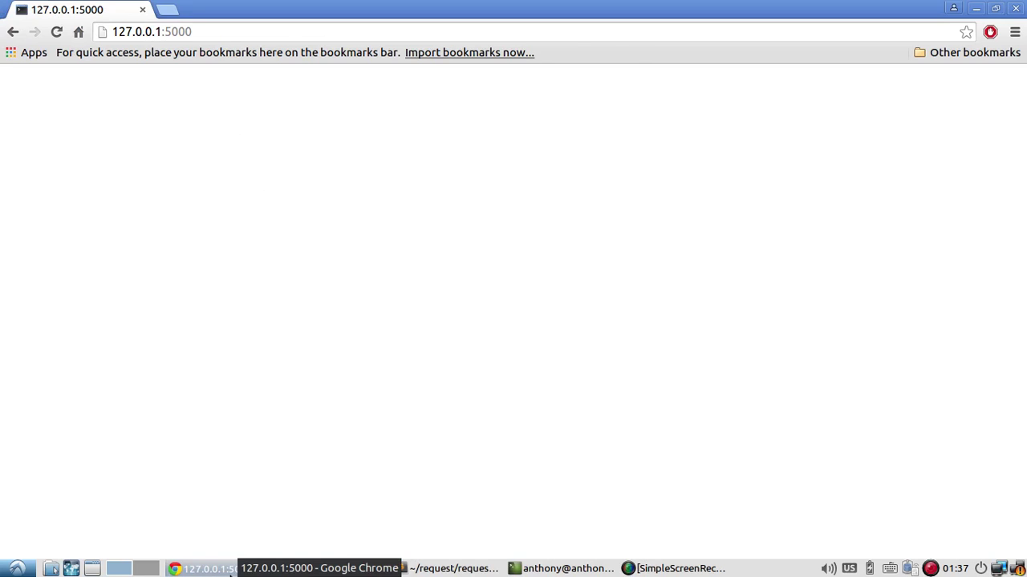
# Step: Switch from Chrome to request_decorators.py in Sublime Text
pyautogui.click(460, 568)
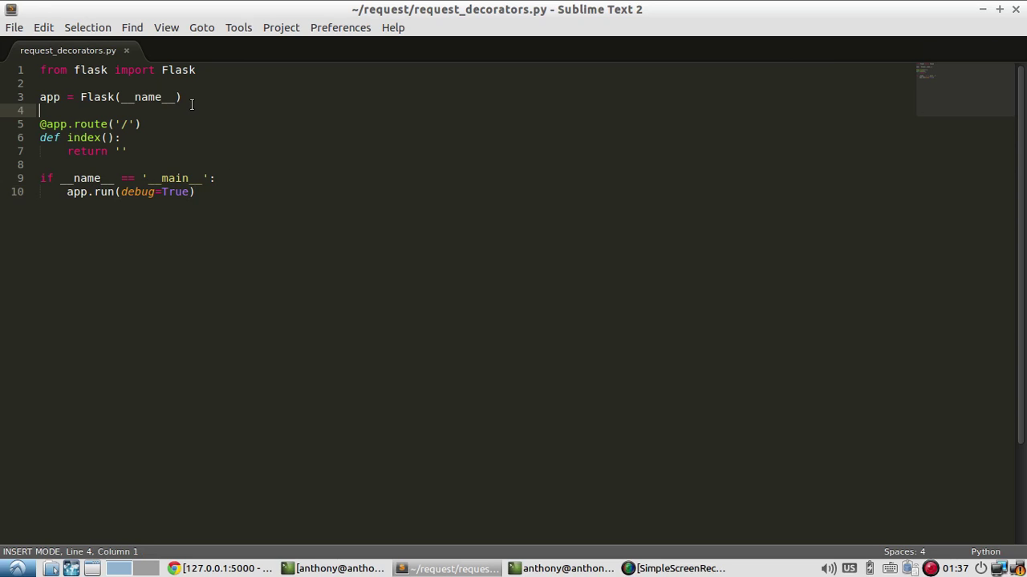
pyautogui.press('Return')
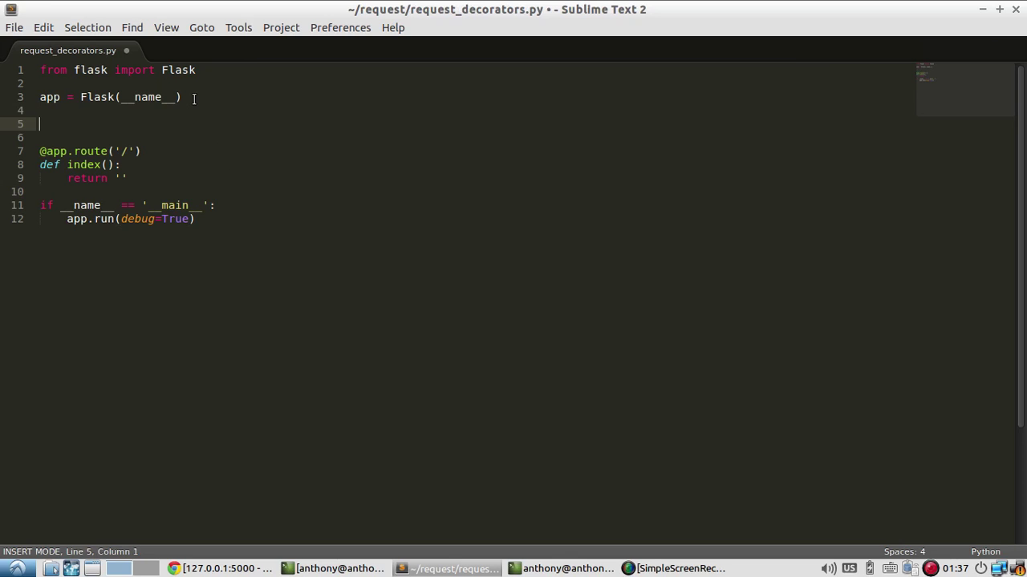
pyautogui.write('@app')
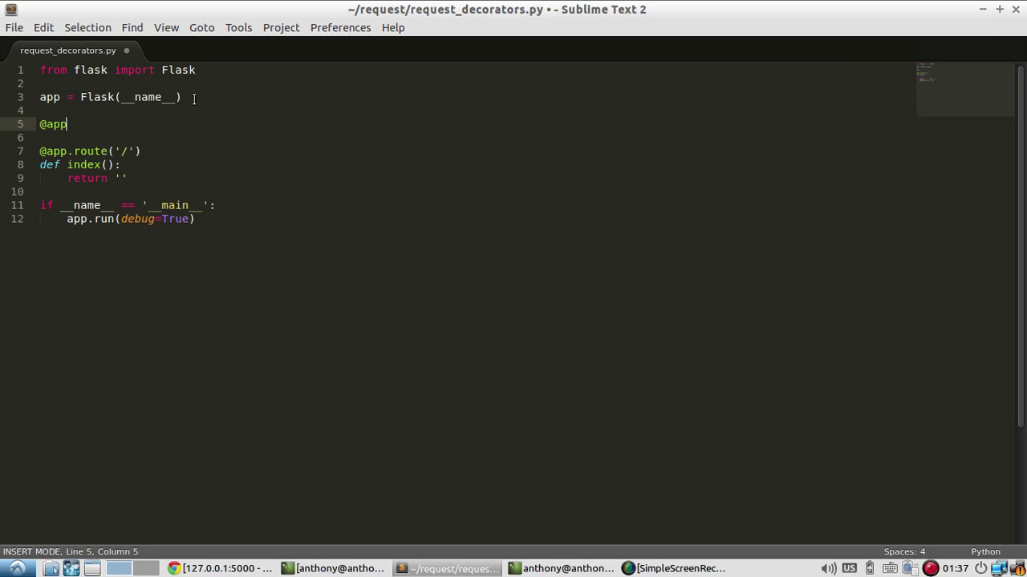
pyautogui.write('.')
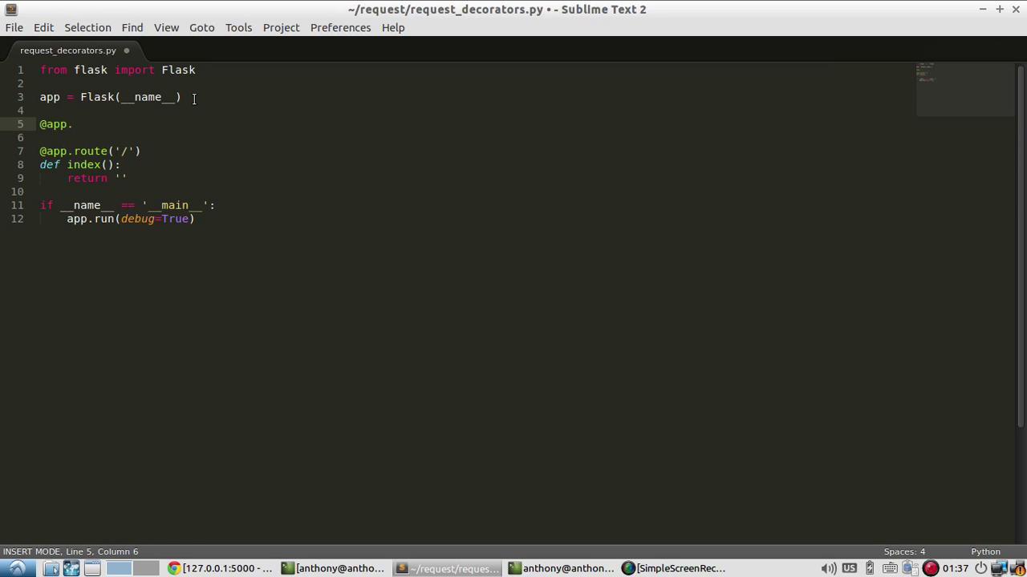
pyautogui.write('before_request')
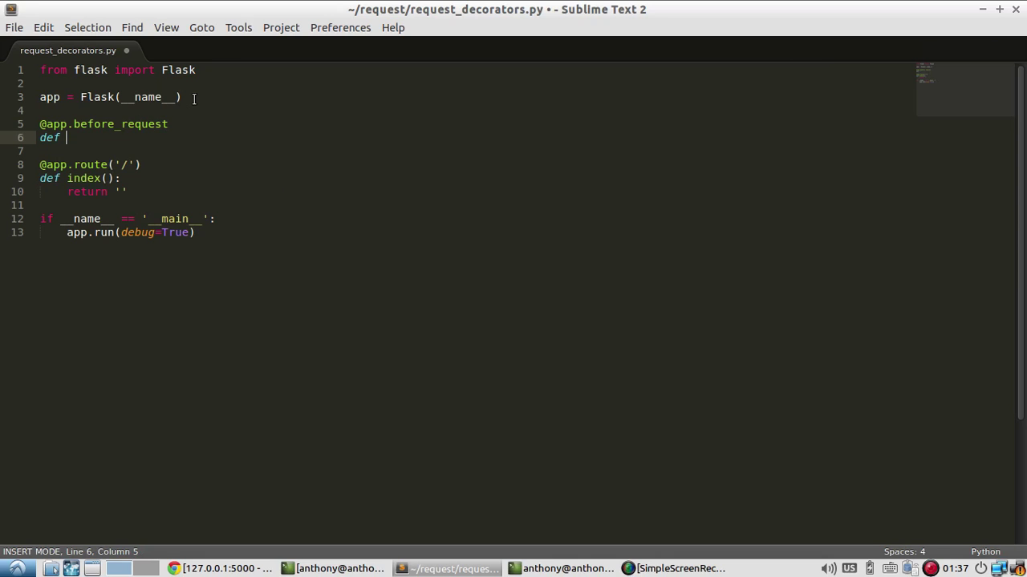
pyautogui.write('before')
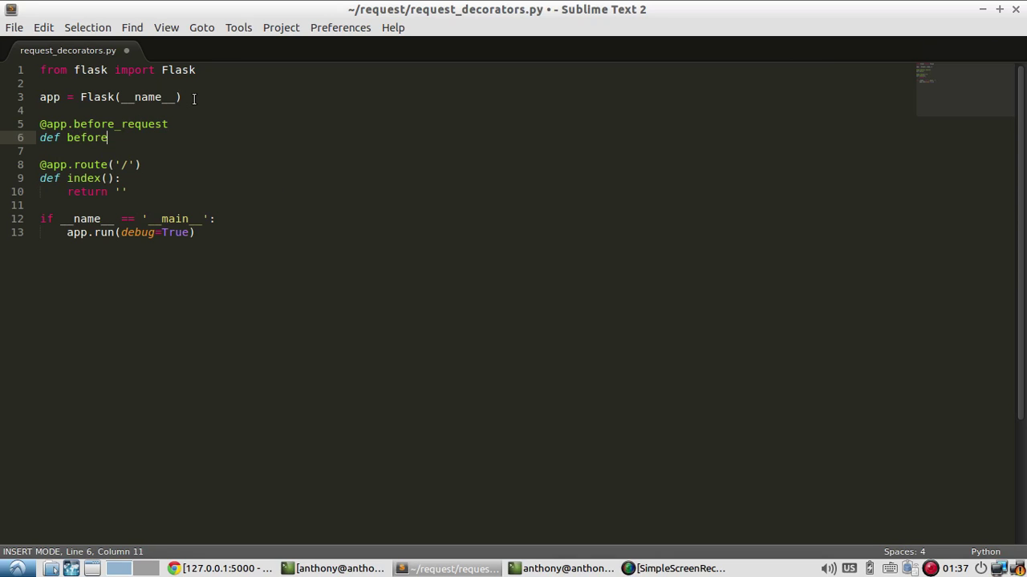
pyautogui.write('_request():')
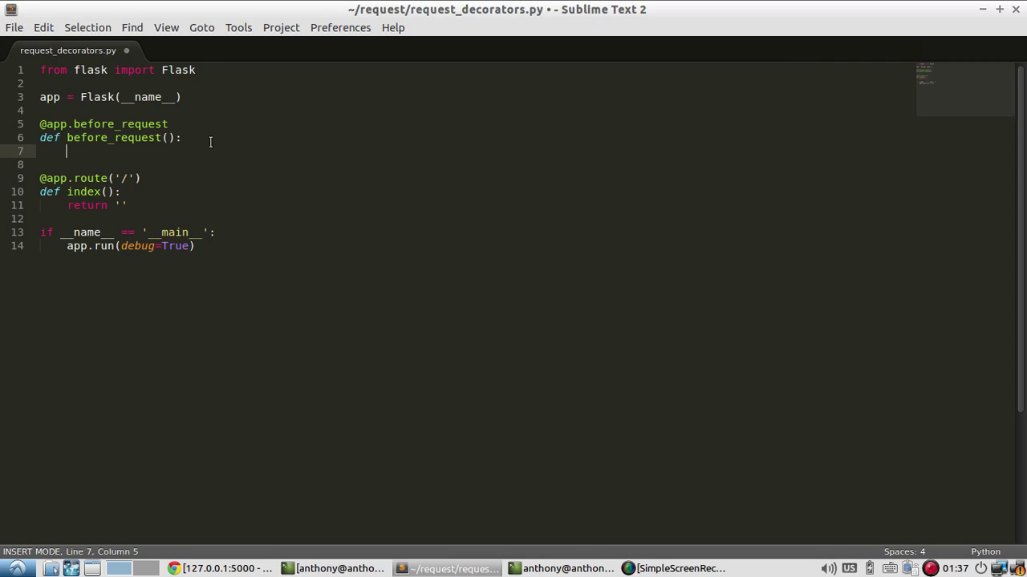
pyautogui.moveTo(324, 78)
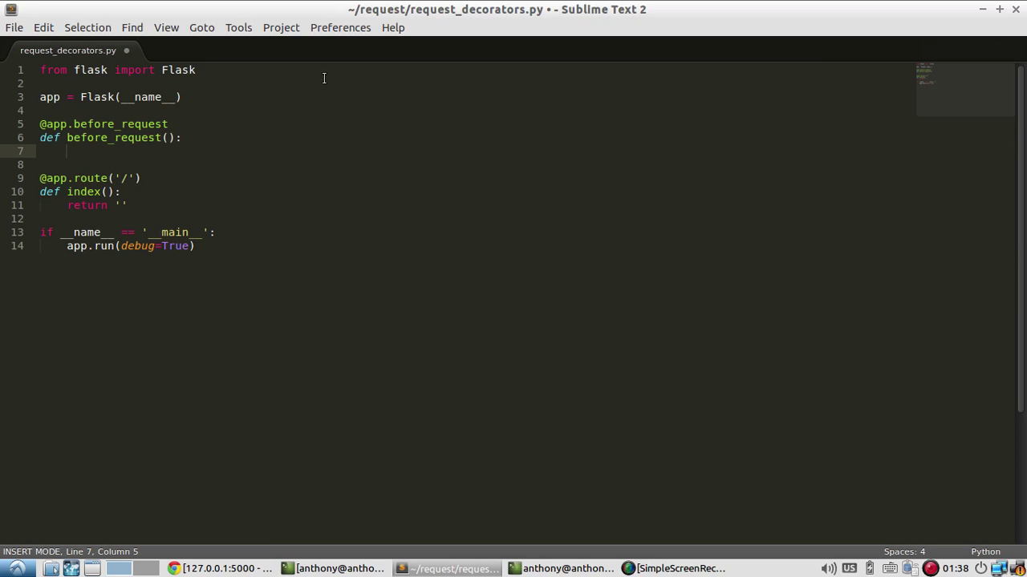
pyautogui.moveTo(509, 174)
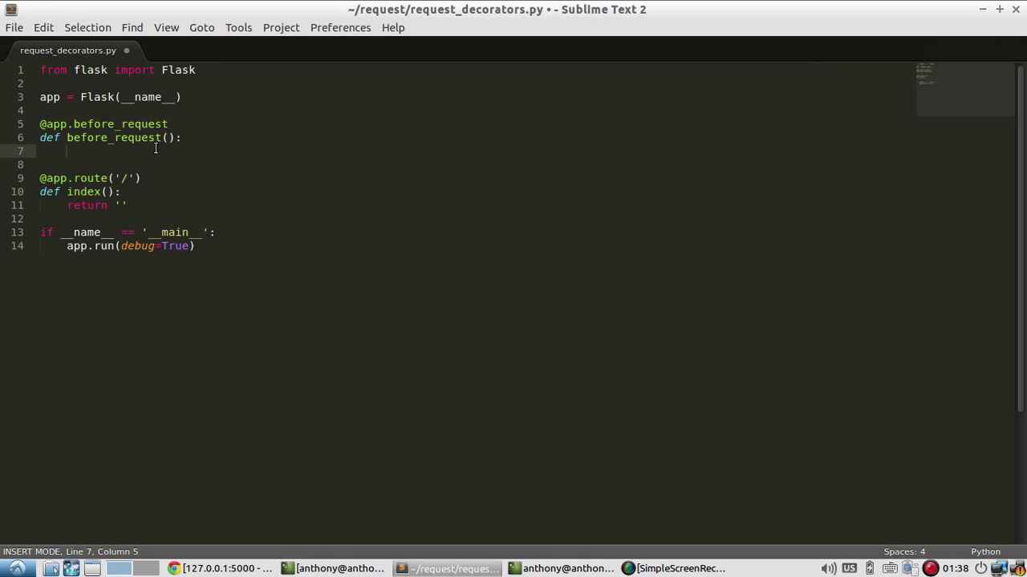
pyautogui.moveTo(38, 124); pyautogui.dragTo(68, 151)
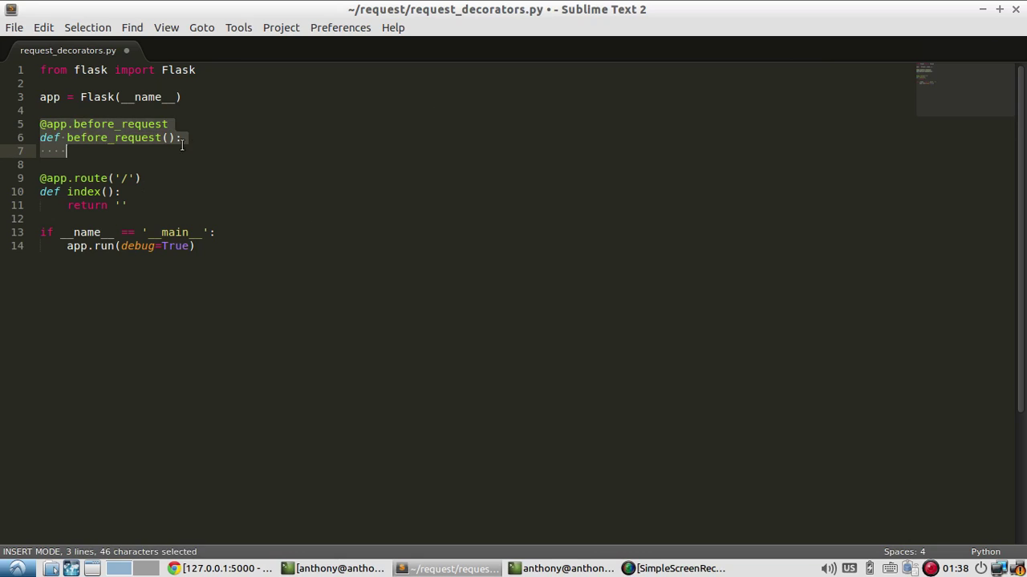
pyautogui.press('Delete')
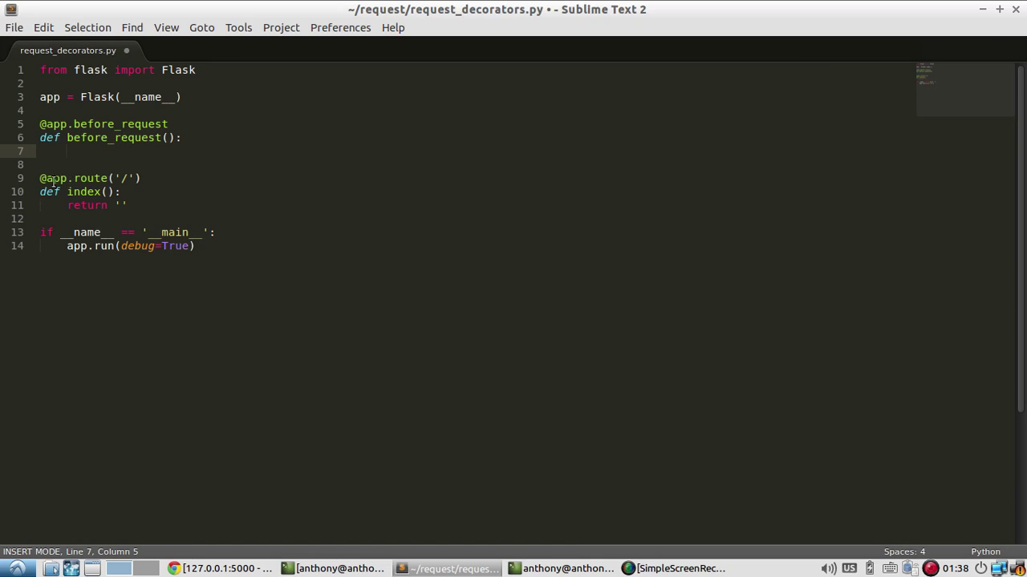
pyautogui.moveTo(39, 178); pyautogui.dragTo(135, 206)
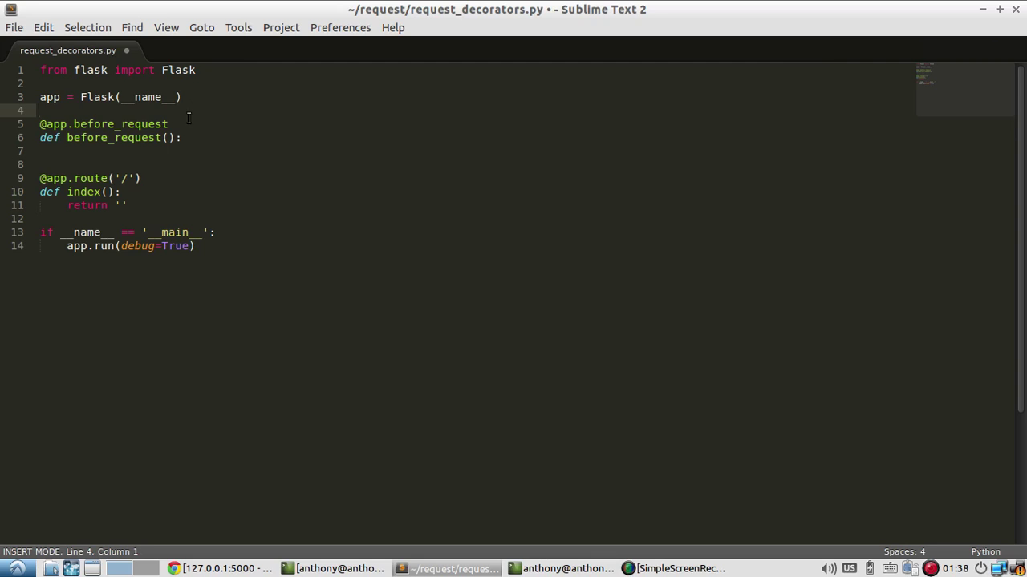
# Step: Define request_state = '' globally and have before_request append 'before request' to it
pyautogui.press('enter')
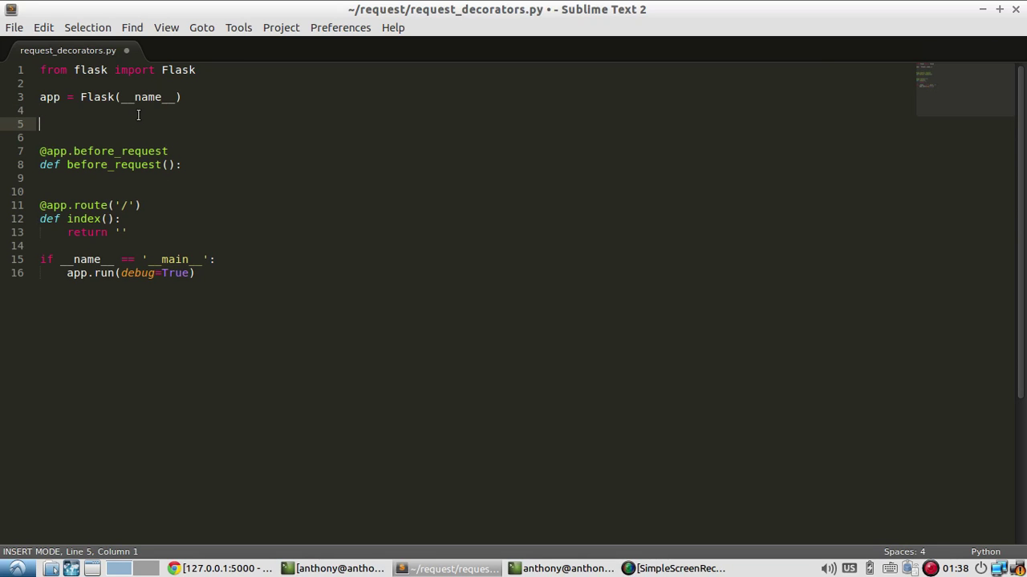
pyautogui.write('request_s')
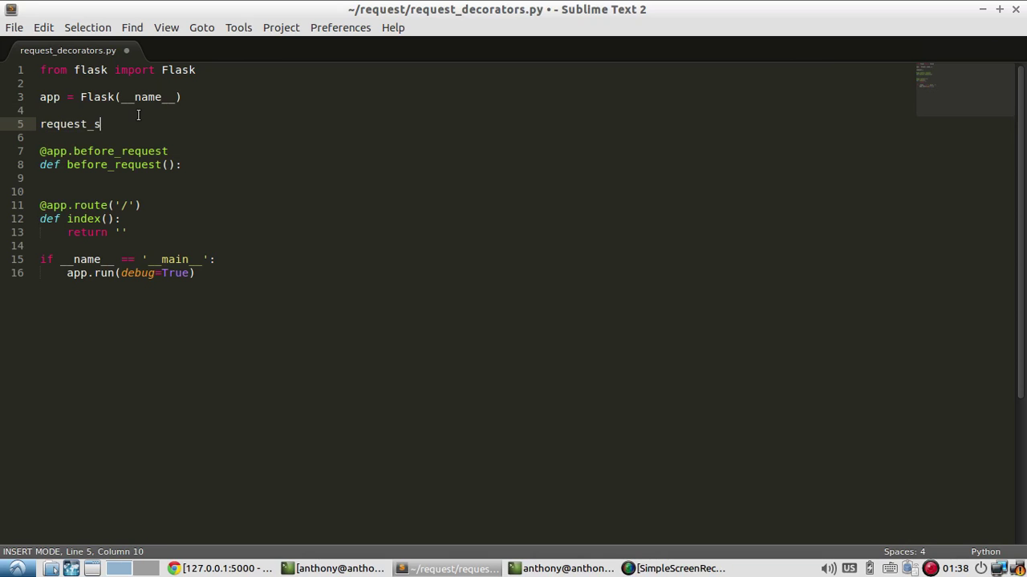
pyautogui.write("tate = ''")
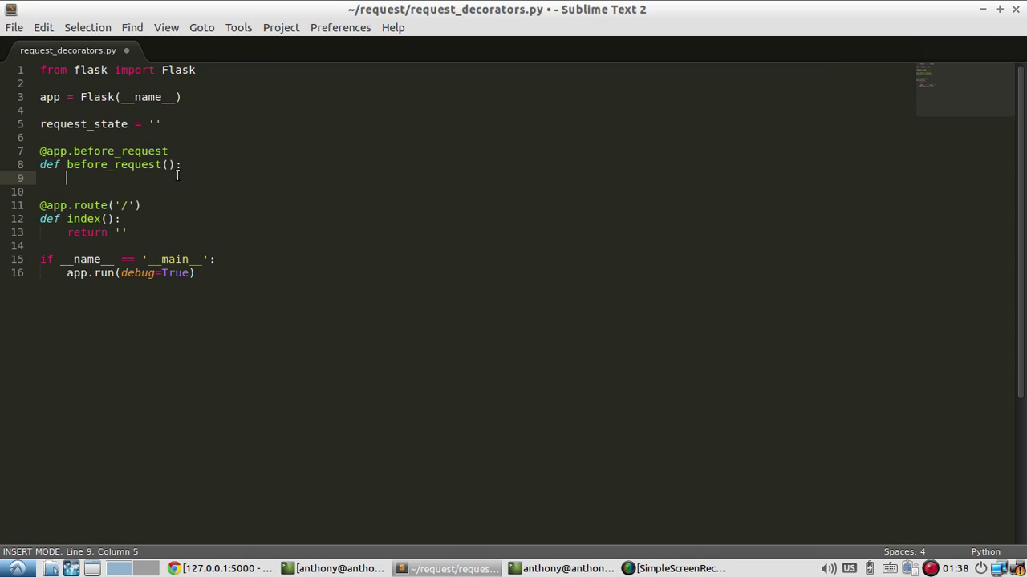
pyautogui.write('global request_stat')
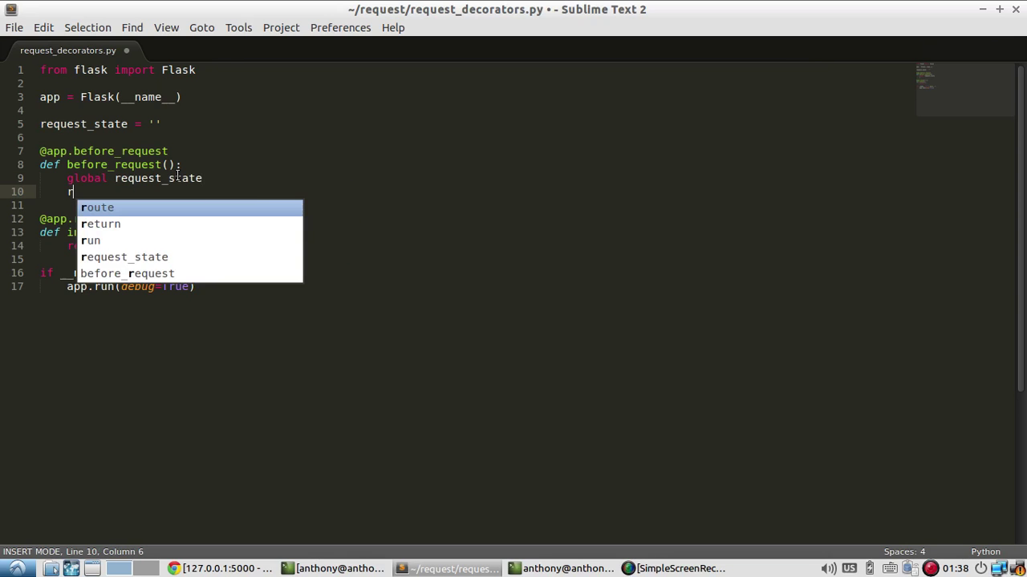
pyautogui.write('eq')
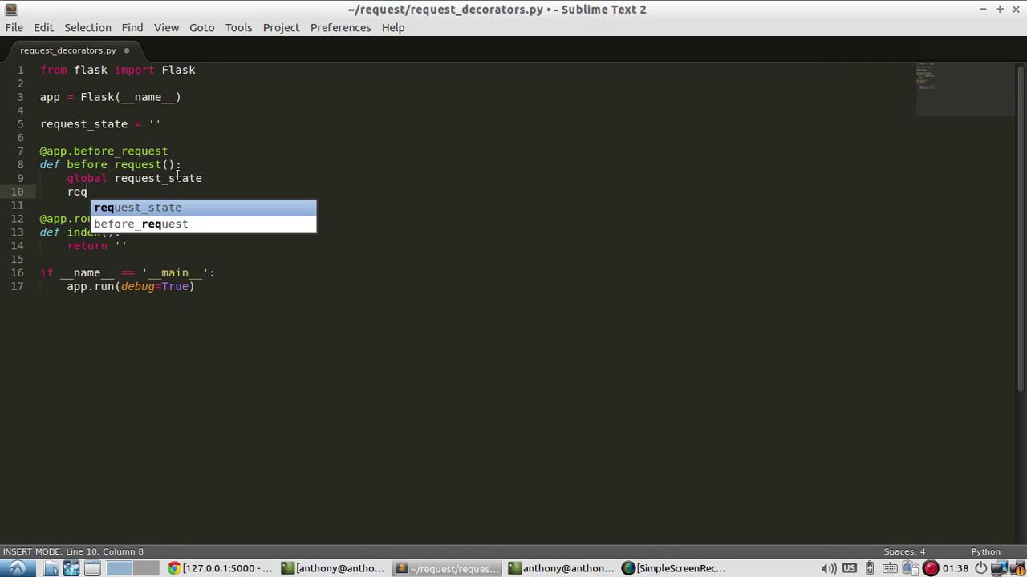
pyautogui.write('uest_state =')
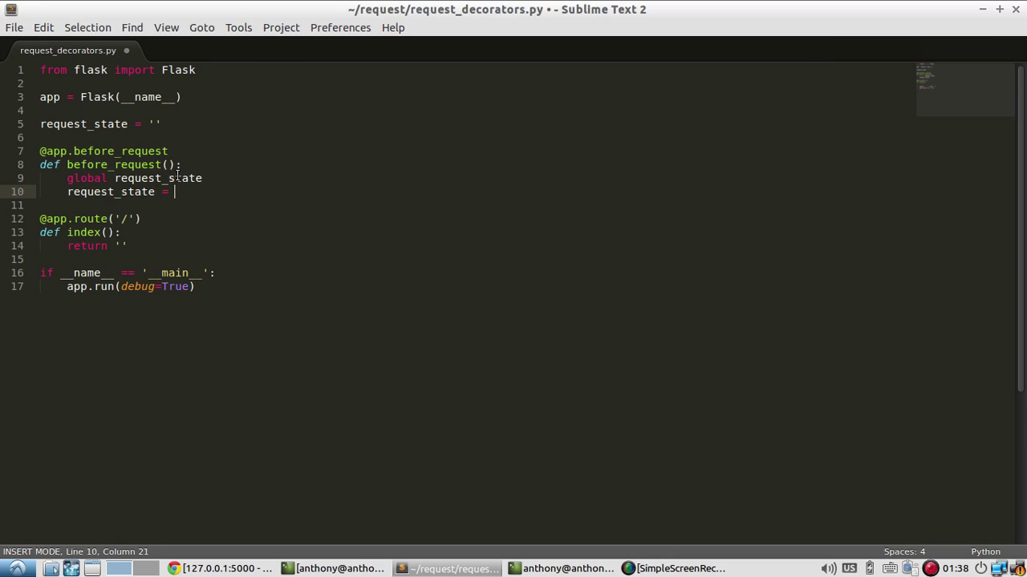
pyautogui.write('+')
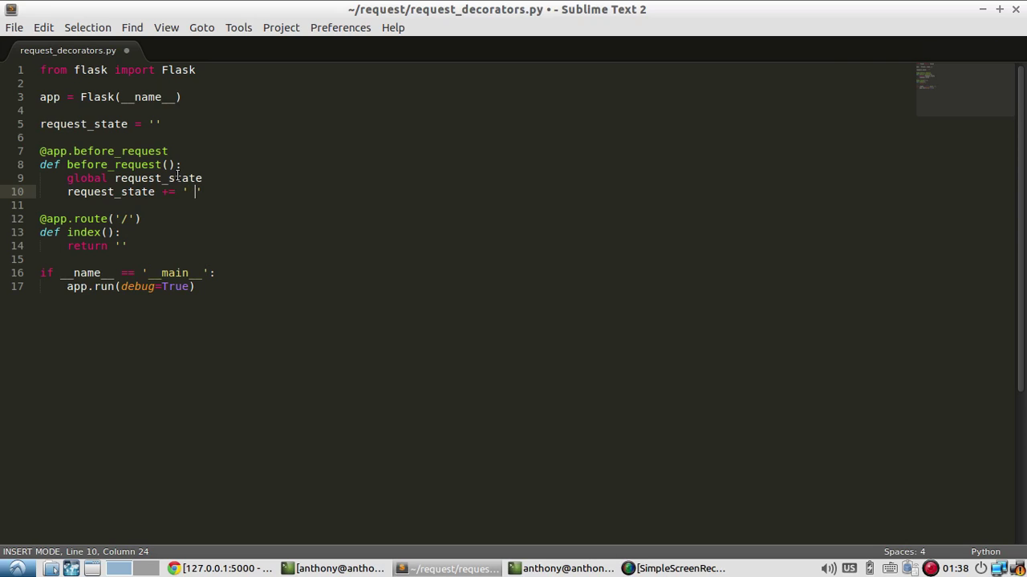
pyautogui.write('befo')
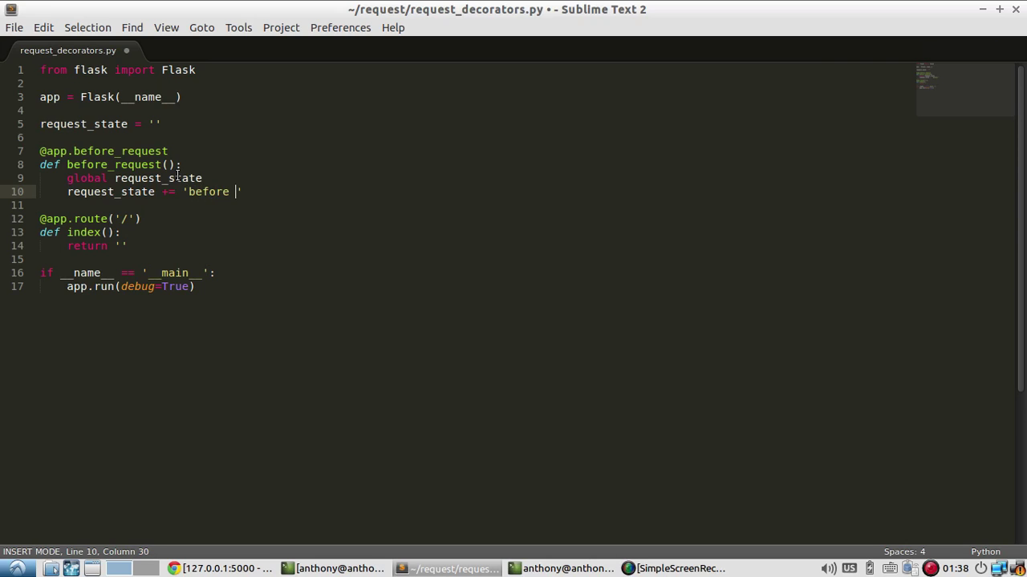
pyautogui.write('request')
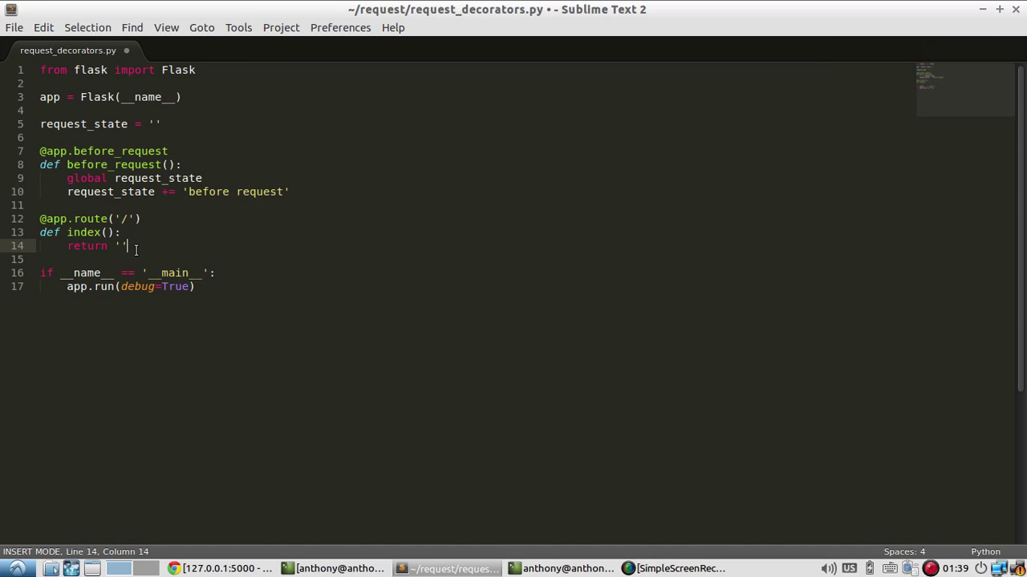
# Step: Make index return 'Hello ' + request_state and save the file
pyautogui.write('He')
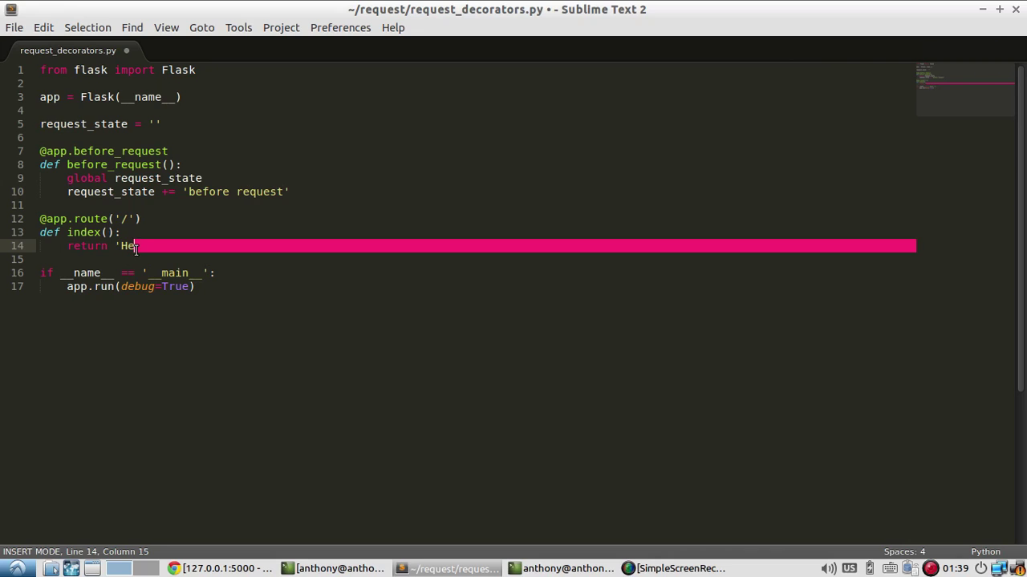
pyautogui.write("llo'")
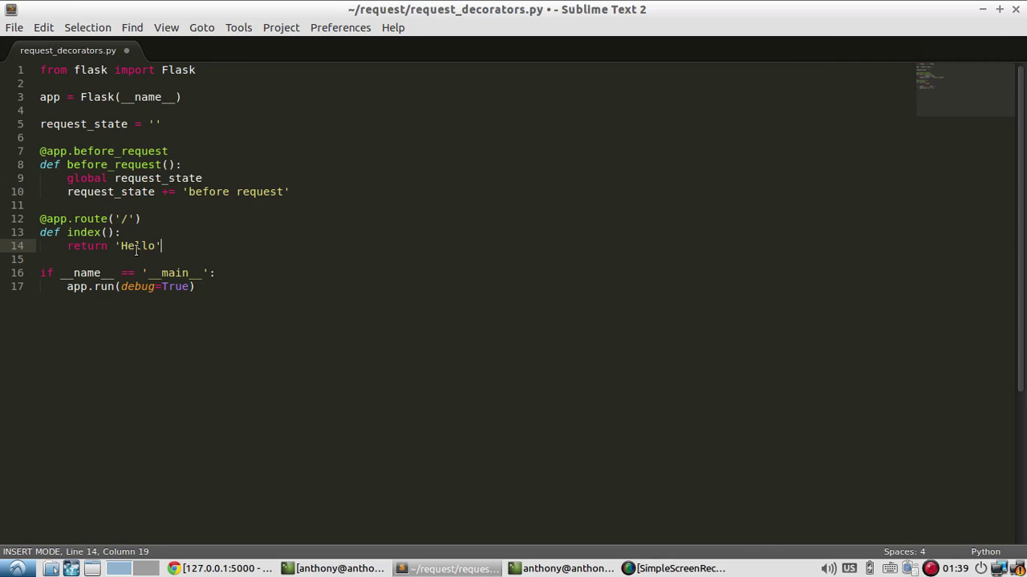
pyautogui.write('" "')
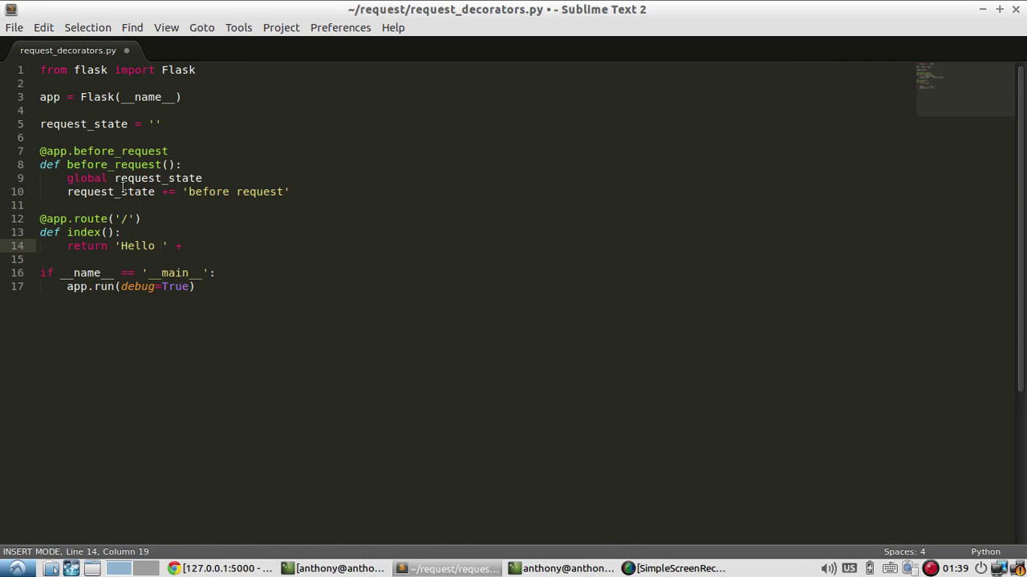
pyautogui.write('request_state')
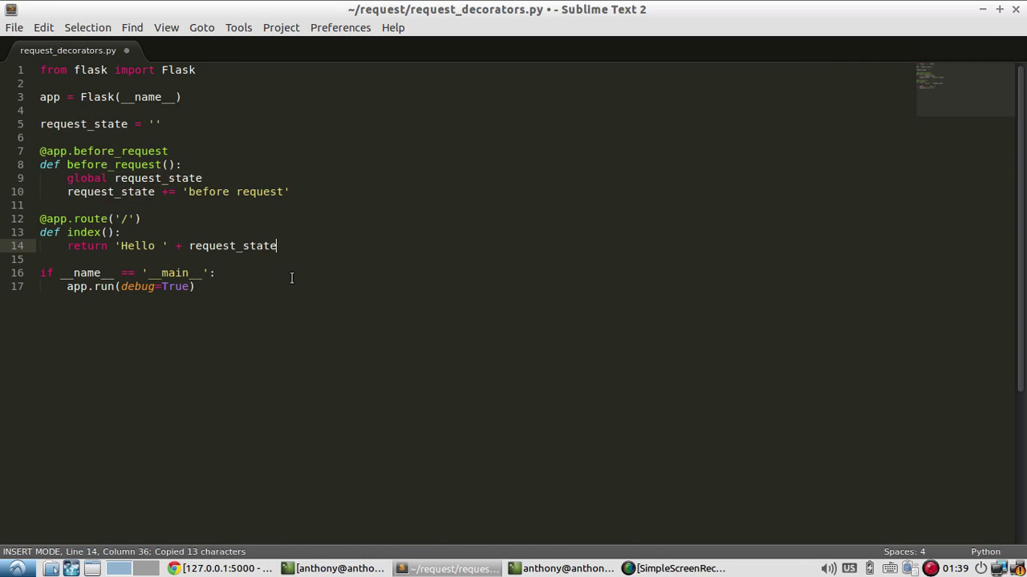
pyautogui.press('ctrl+s')
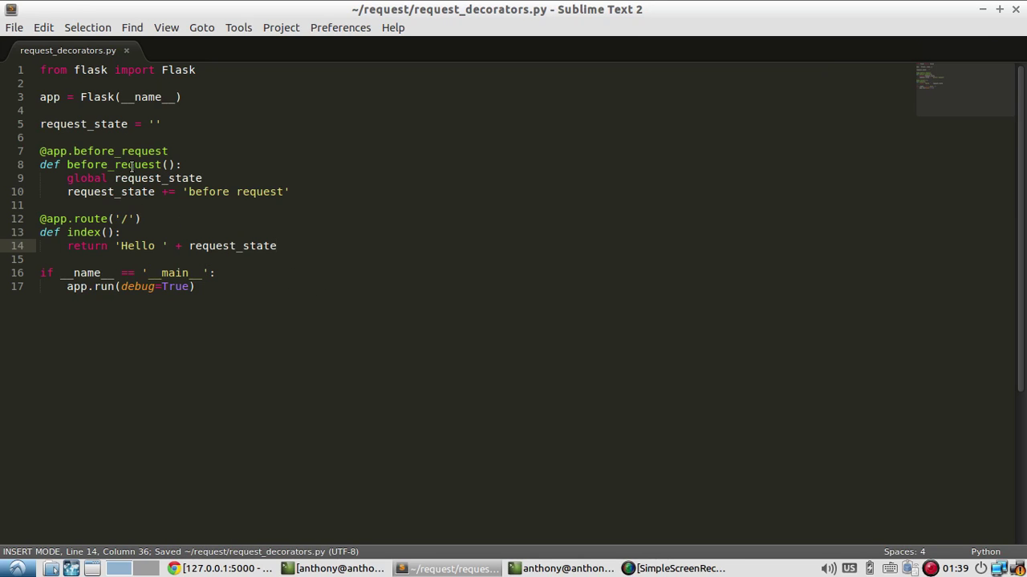
# Step: Reload the app in Chrome to confirm 'Hello before request', then return to the editor
pyautogui.doubleClick(231, 246)
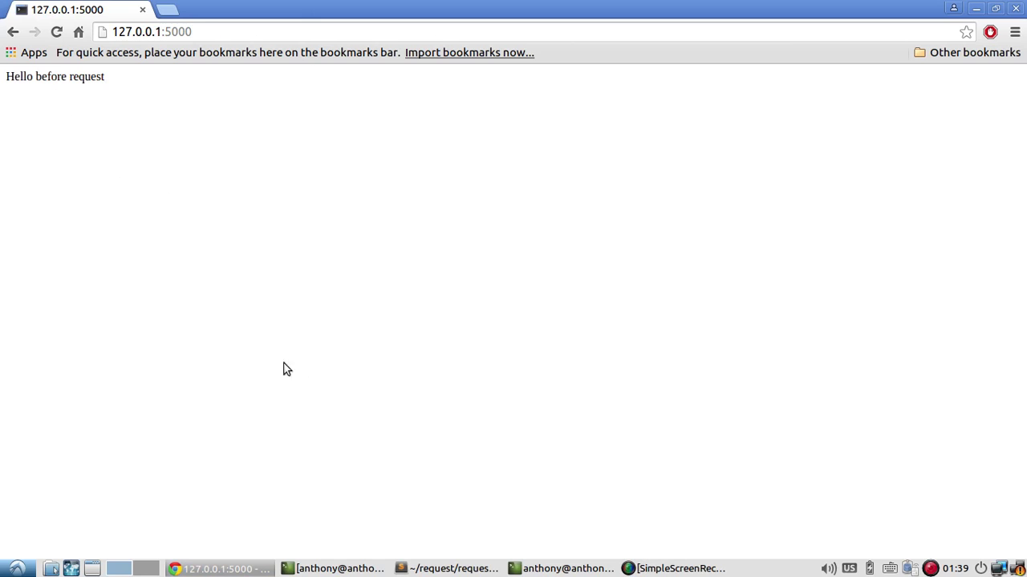
pyautogui.click(443, 567)
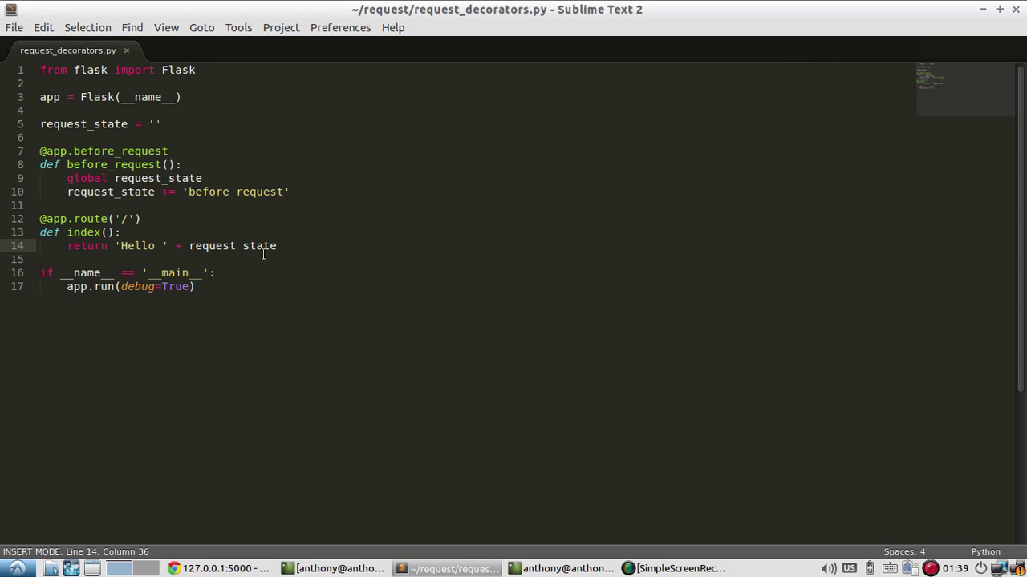
pyautogui.click(301, 191)
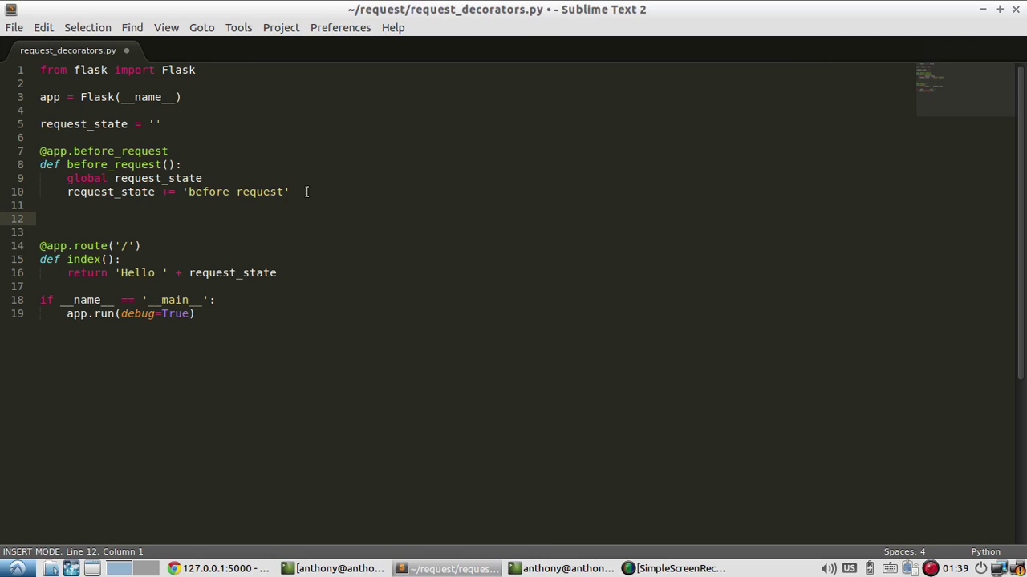
pyautogui.write('@ap')
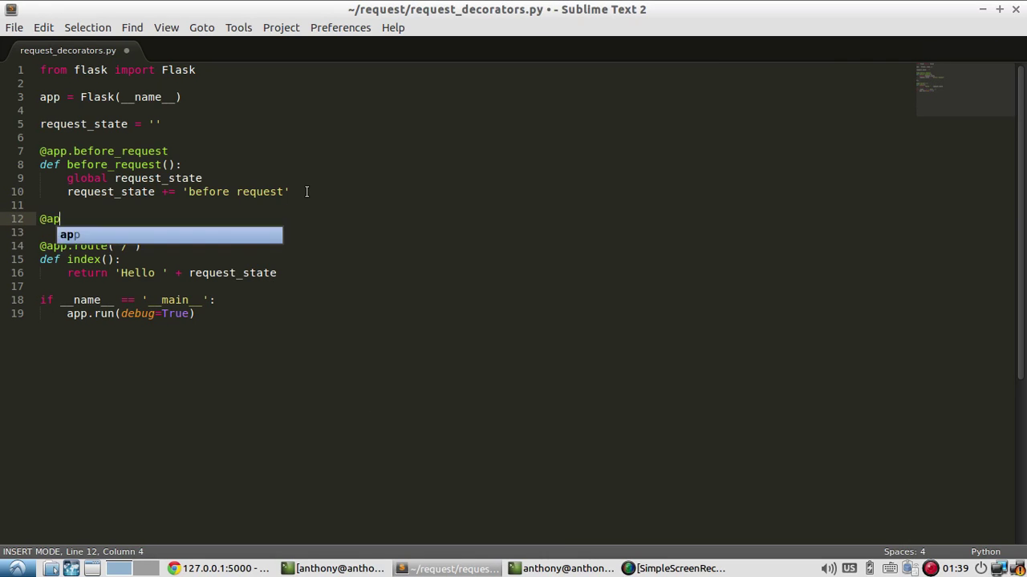
pyautogui.write('p.after-')
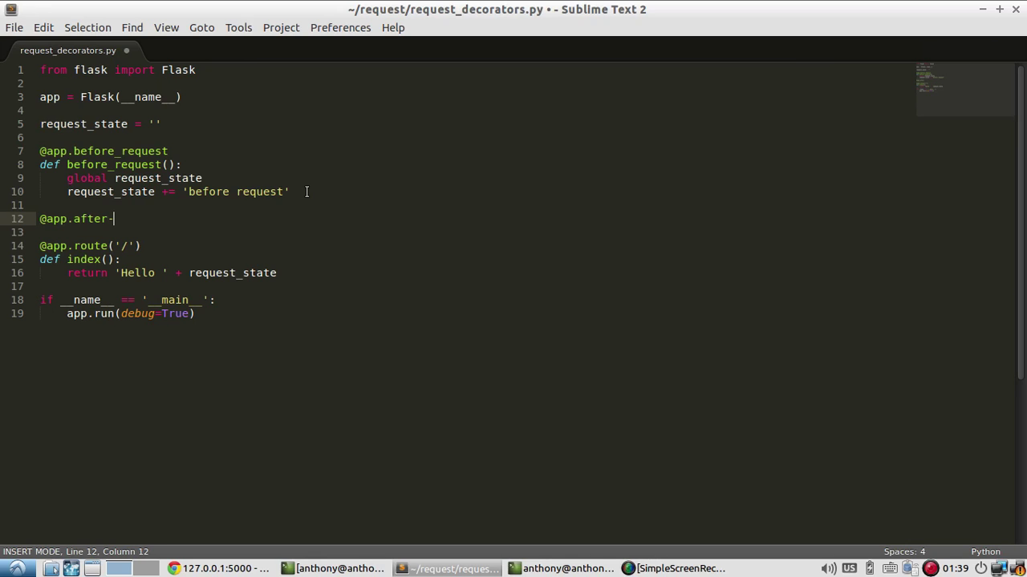
pyautogui.write('_request')
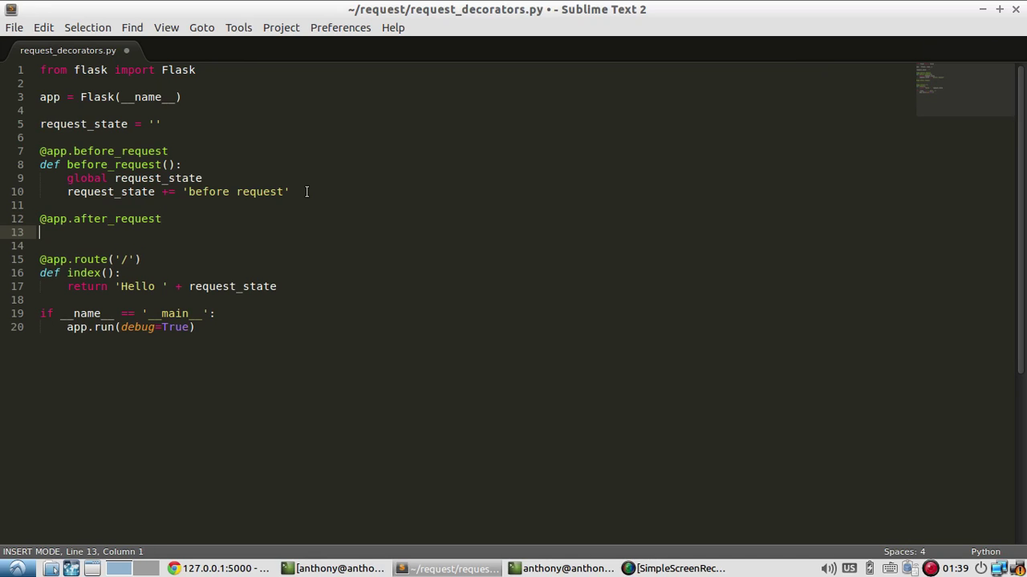
pyautogui.write('def a')
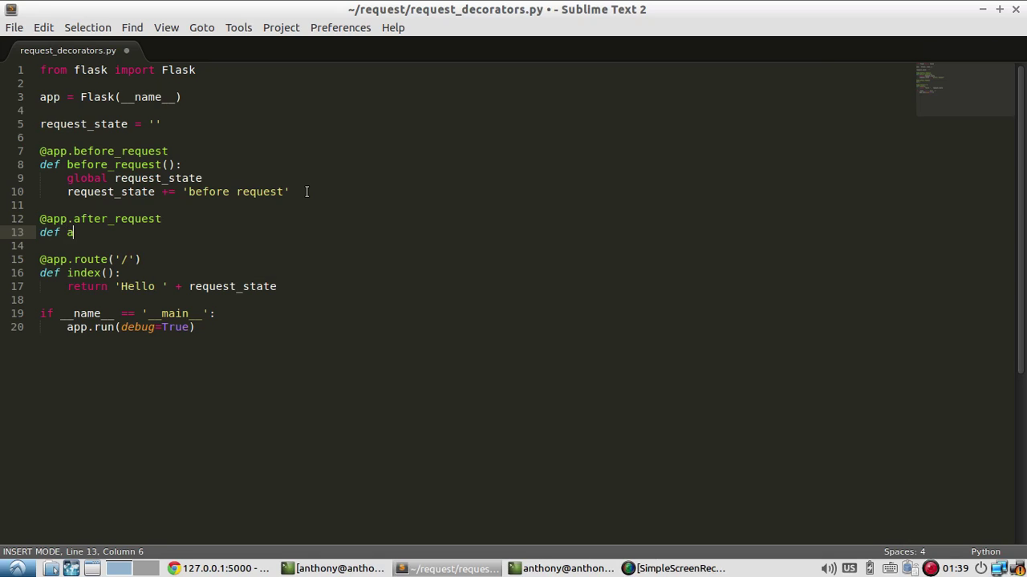
pyautogui.write('fter_request(')
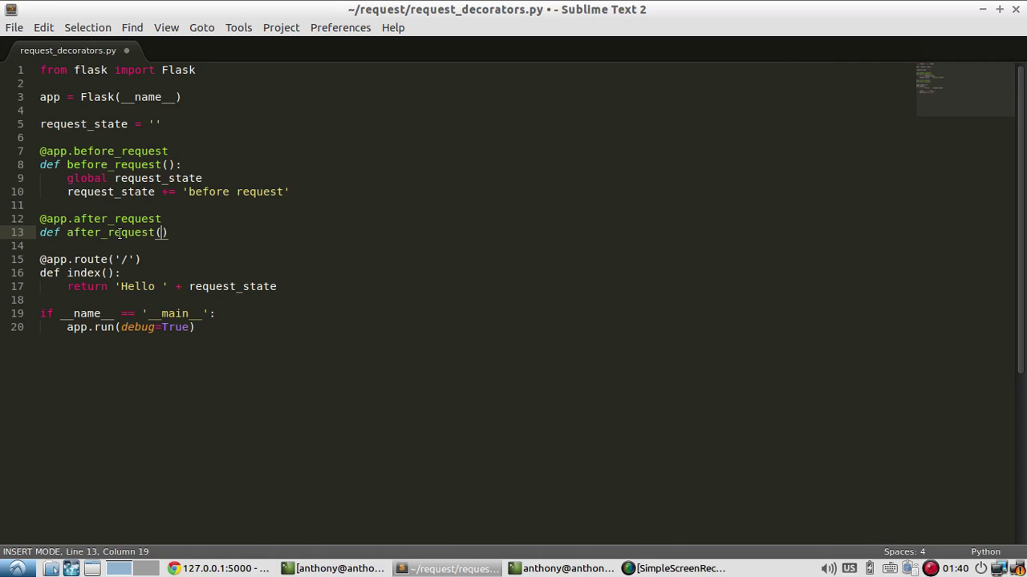
pyautogui.write('resp')
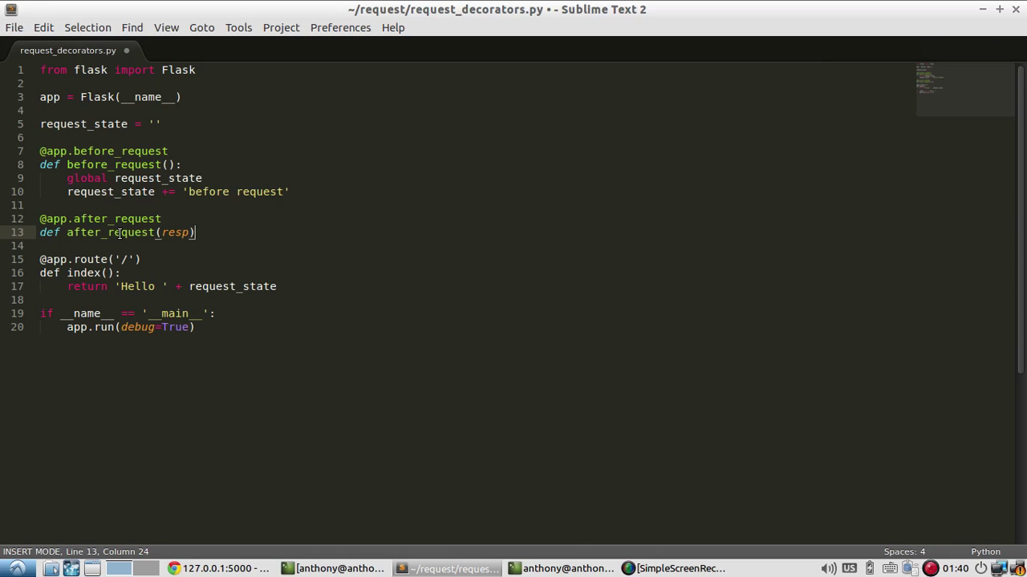
pyautogui.write(':')
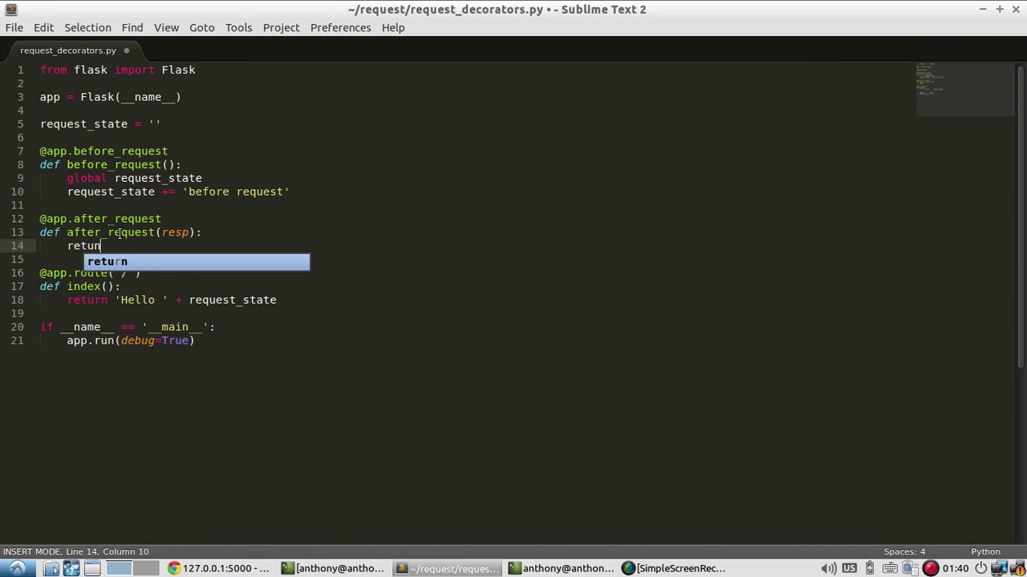
pyautogui.write('rs')
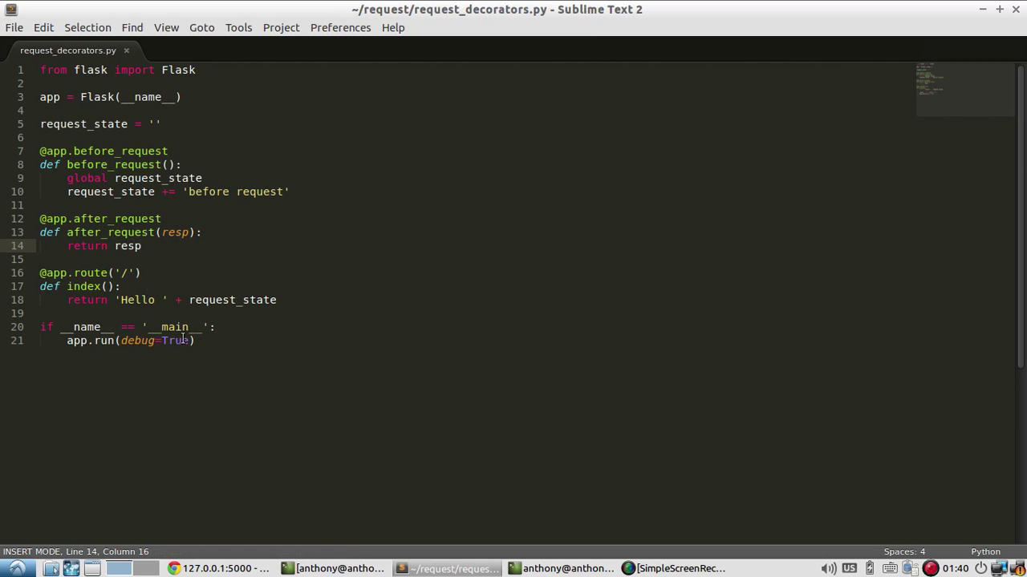
# Step: Save the file and highlight the after_request hook block
pyautogui.click(143, 246)
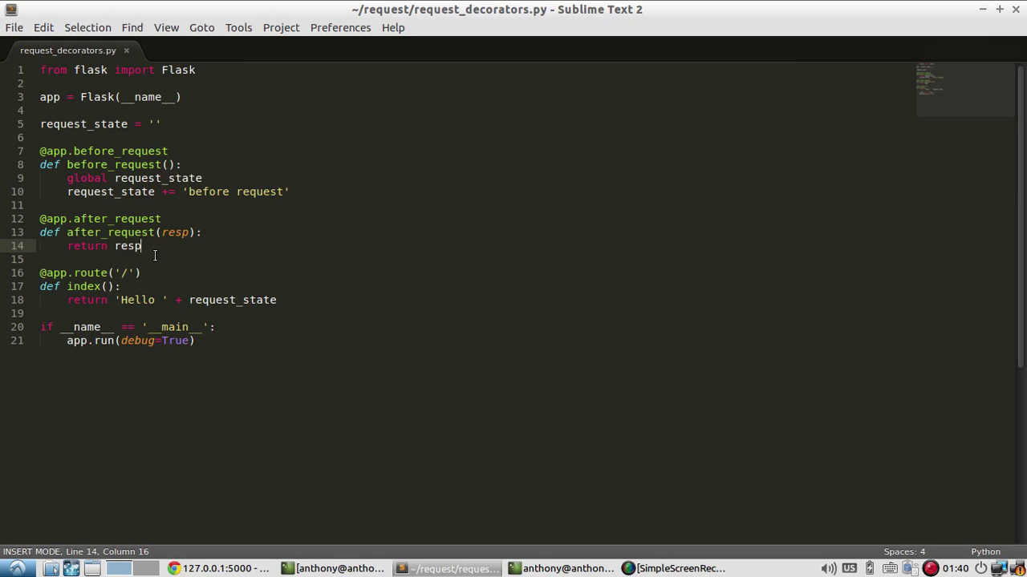
pyautogui.moveTo(357, 309)
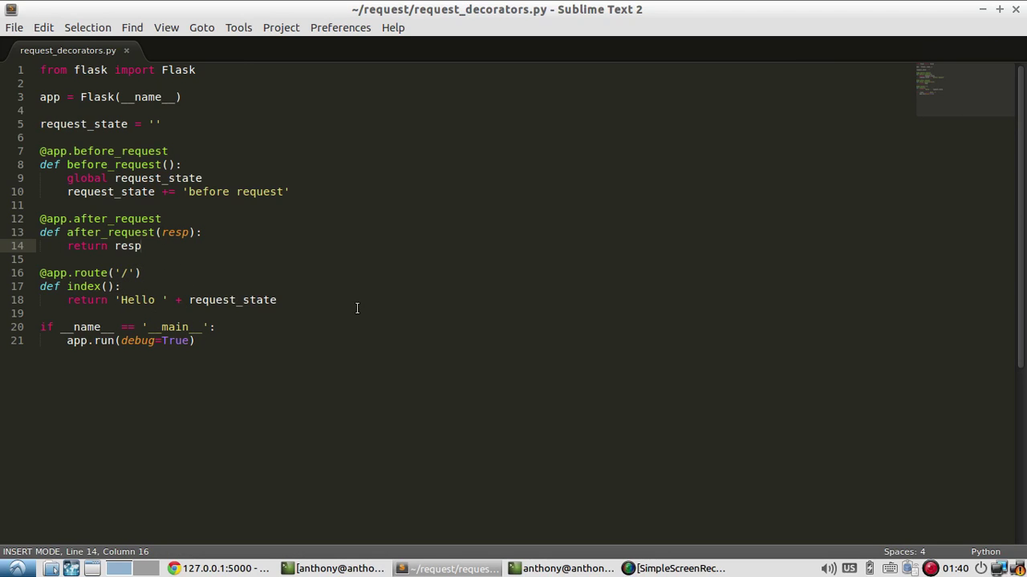
pyautogui.moveTo(441, 281)
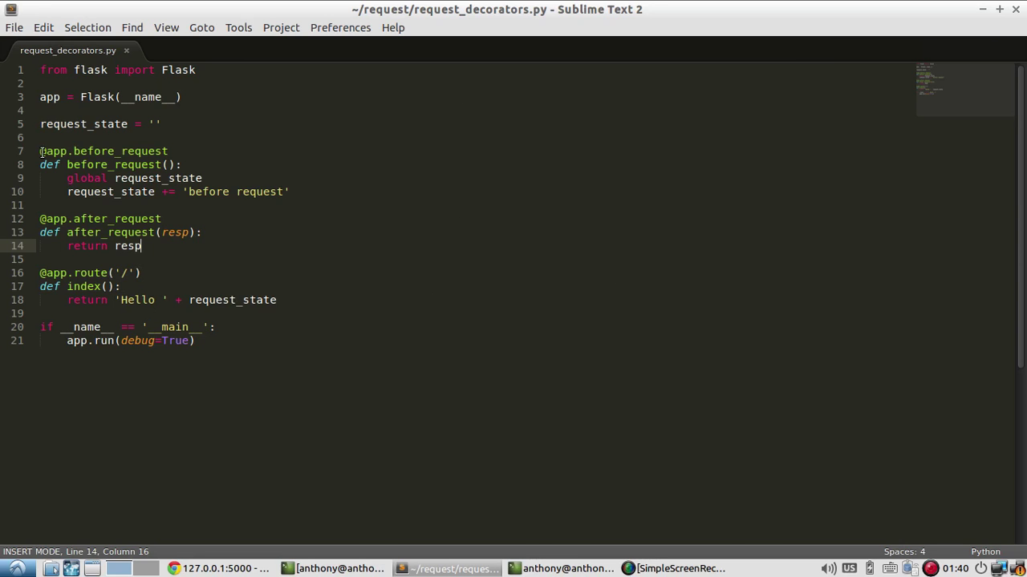
pyautogui.click(292, 191)
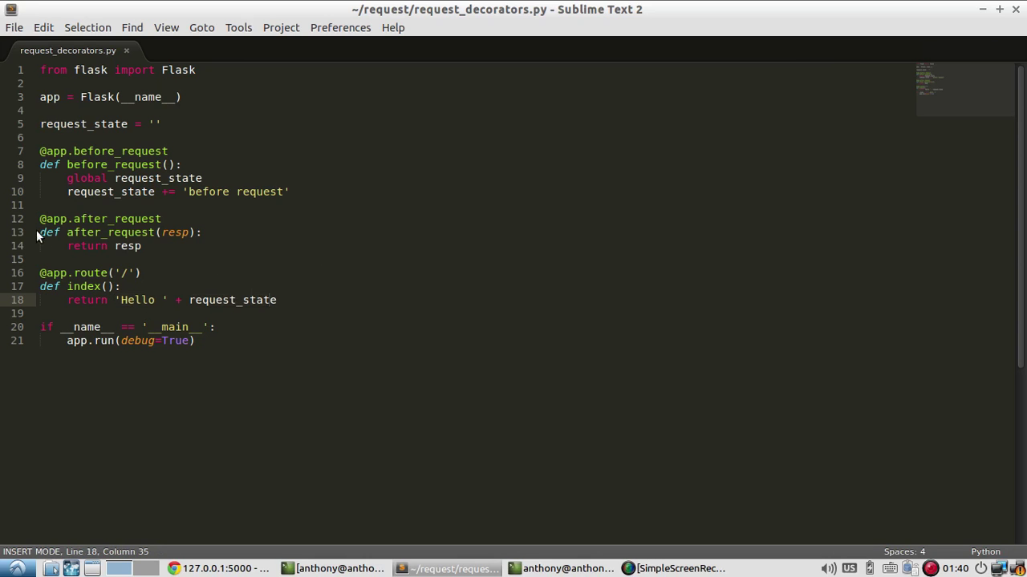
pyautogui.moveTo(40, 218); pyautogui.dragTo(142, 247)
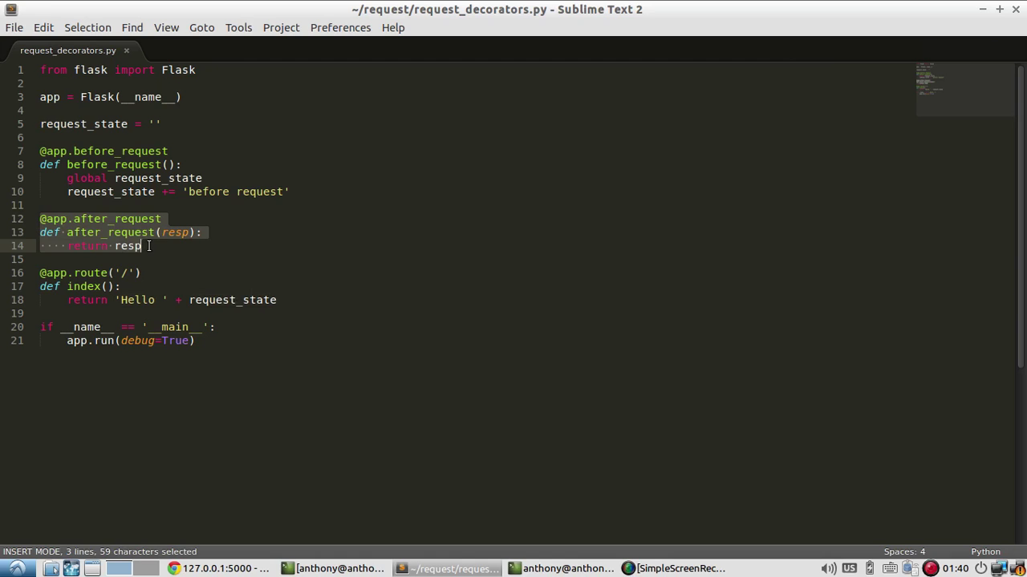
# Step: In after_request, declare global request_state, append ' after request', and save
pyautogui.click(204, 232)
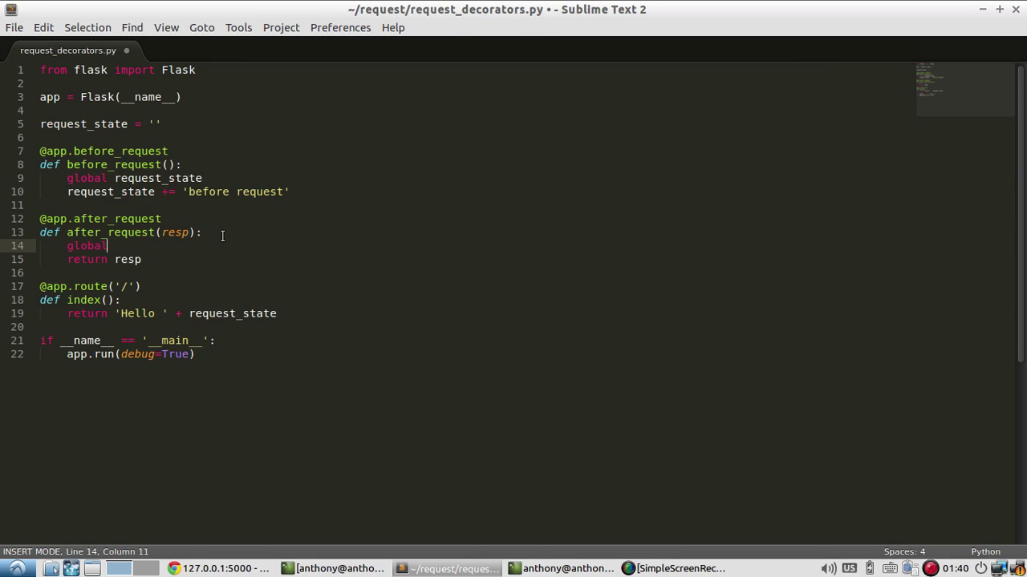
pyautogui.write('re')
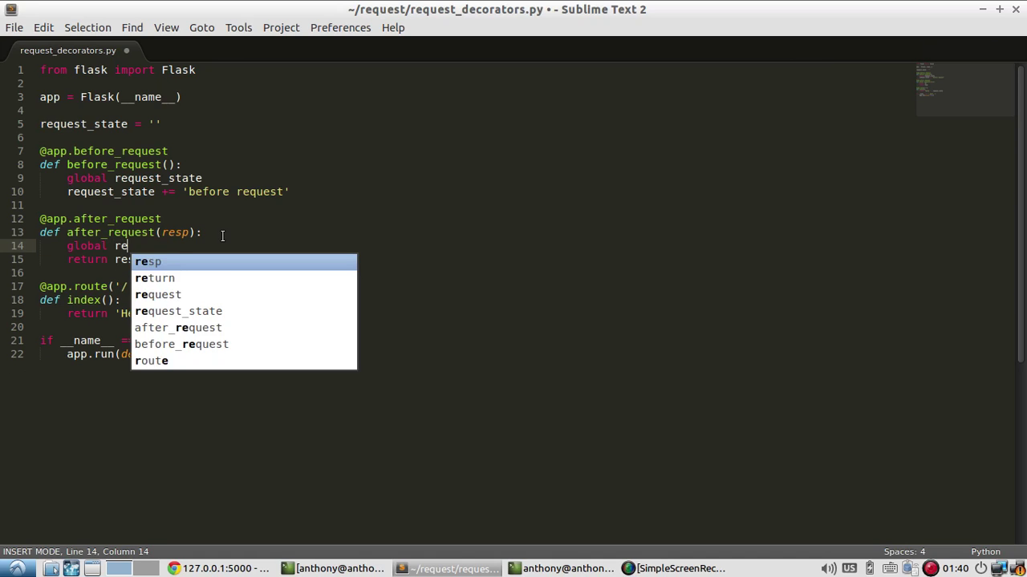
pyautogui.write('quest_state')
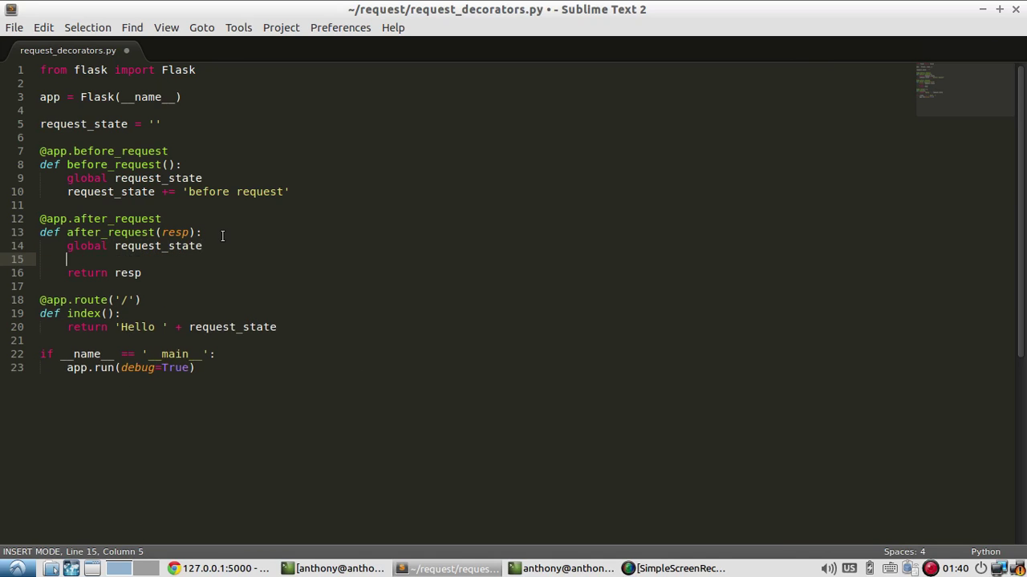
pyautogui.write('request_state')
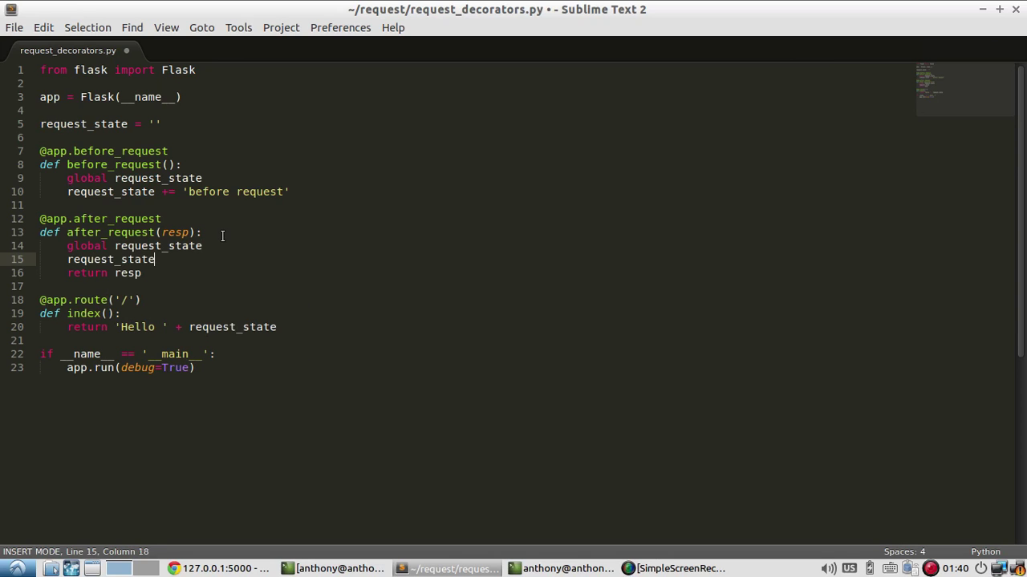
pyautogui.write("+= ' after")
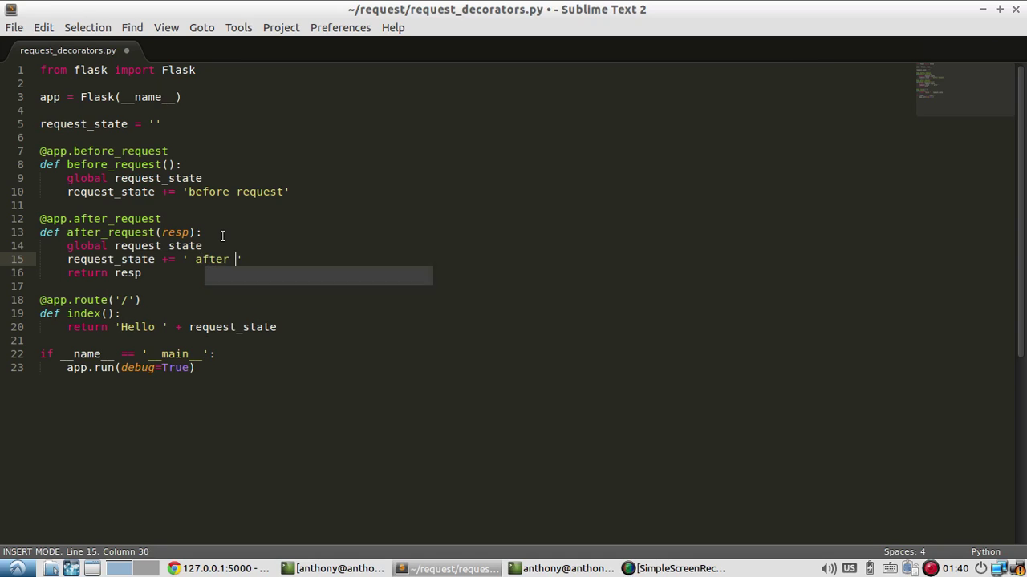
pyautogui.write('request')
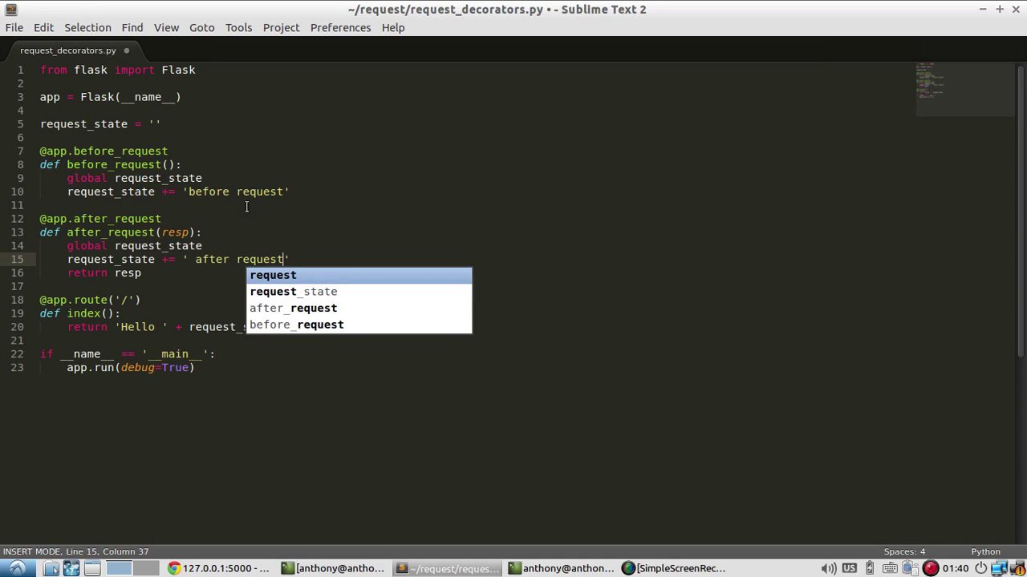
pyautogui.press('ctrl+s')
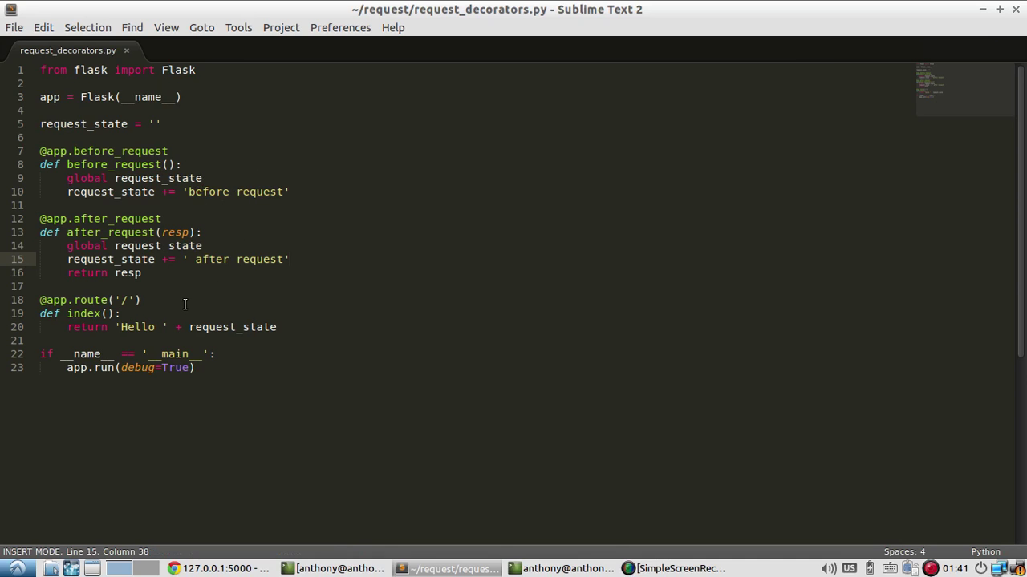
# Step: Highlight the request_state append line and switch to the browser
pyautogui.click(126, 260)
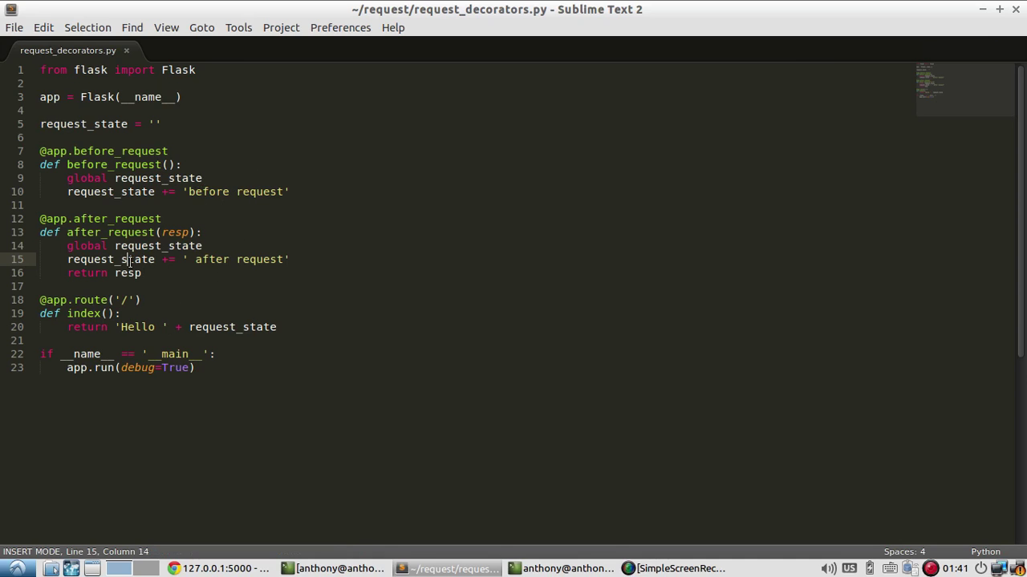
pyautogui.doubleClick(233, 327)
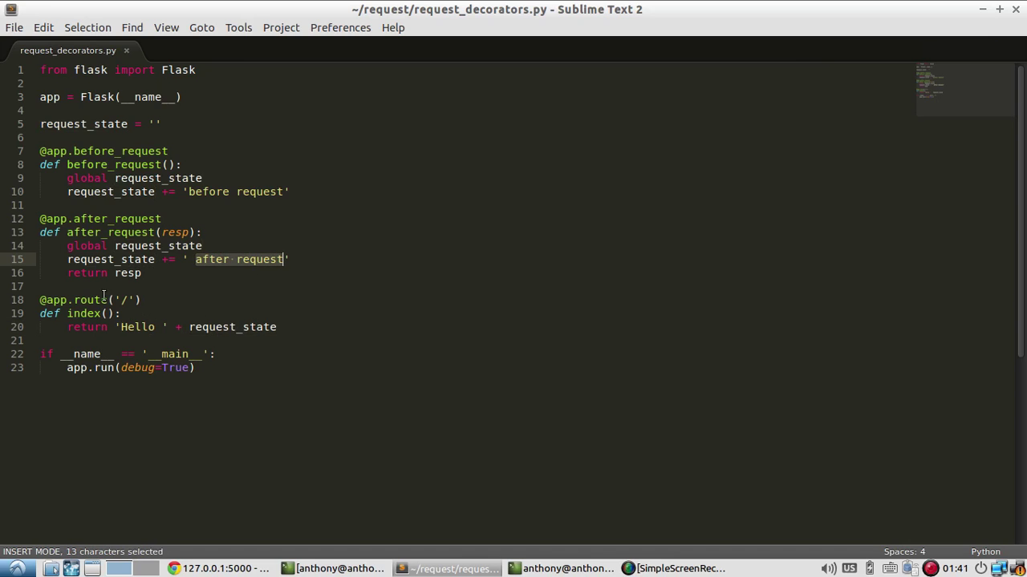
pyautogui.click(214, 567)
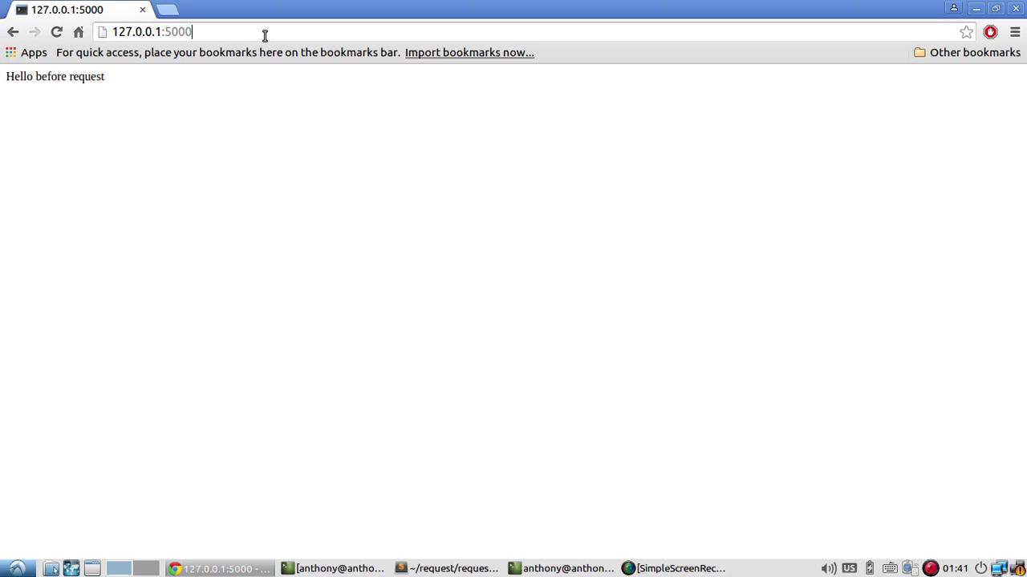
pyautogui.moveTo(33, 94)
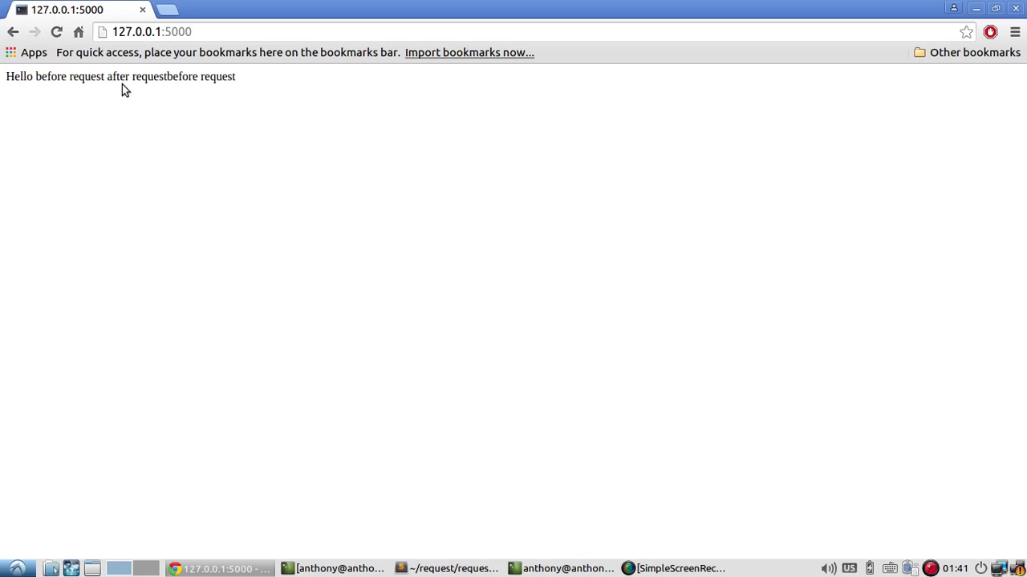
# Step: Highlight the accumulated 'after request' text on the reloaded page, then return to the editor
pyautogui.doubleClick(137, 77)
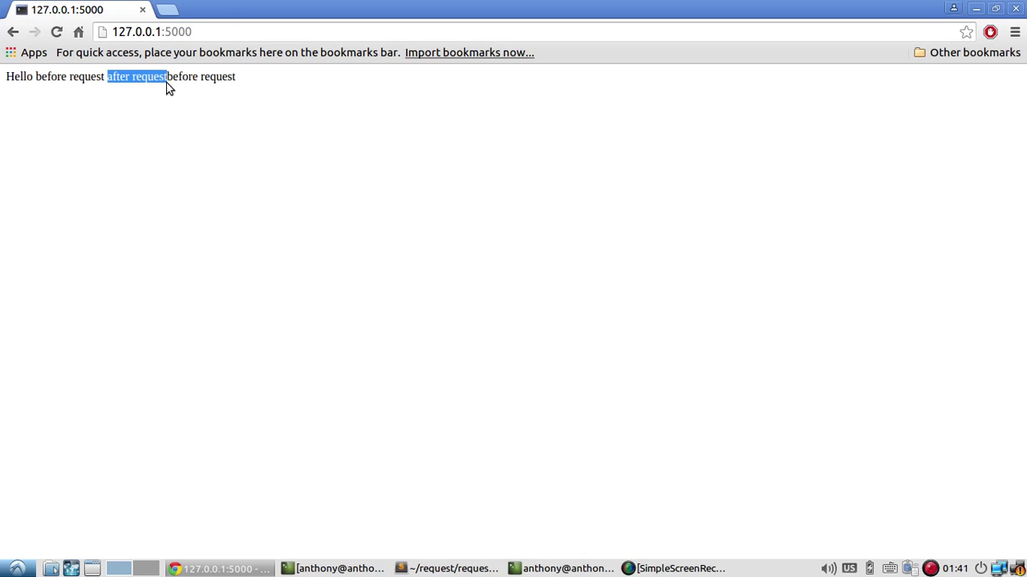
pyautogui.click(106, 77)
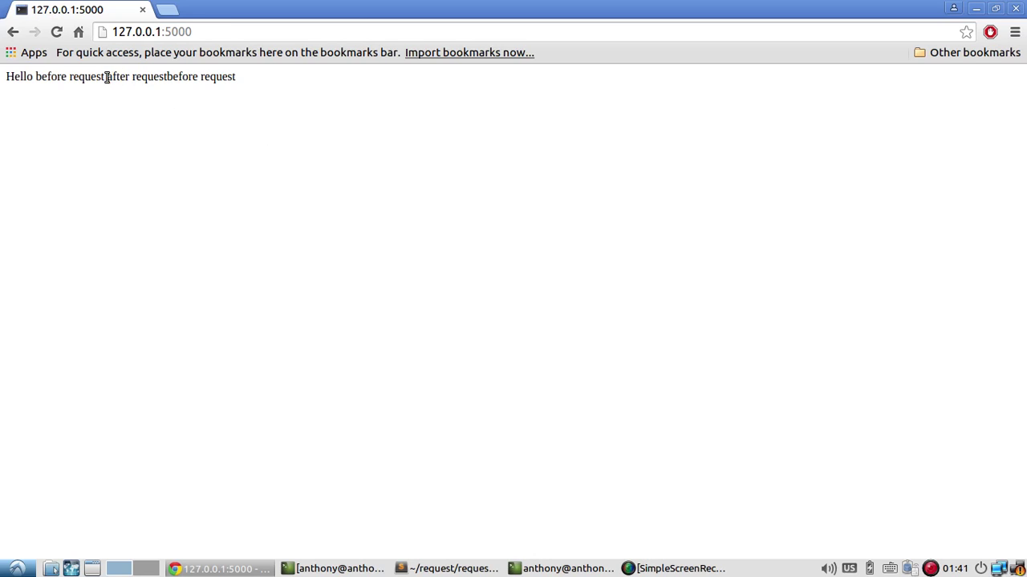
pyautogui.doubleClick(135, 76)
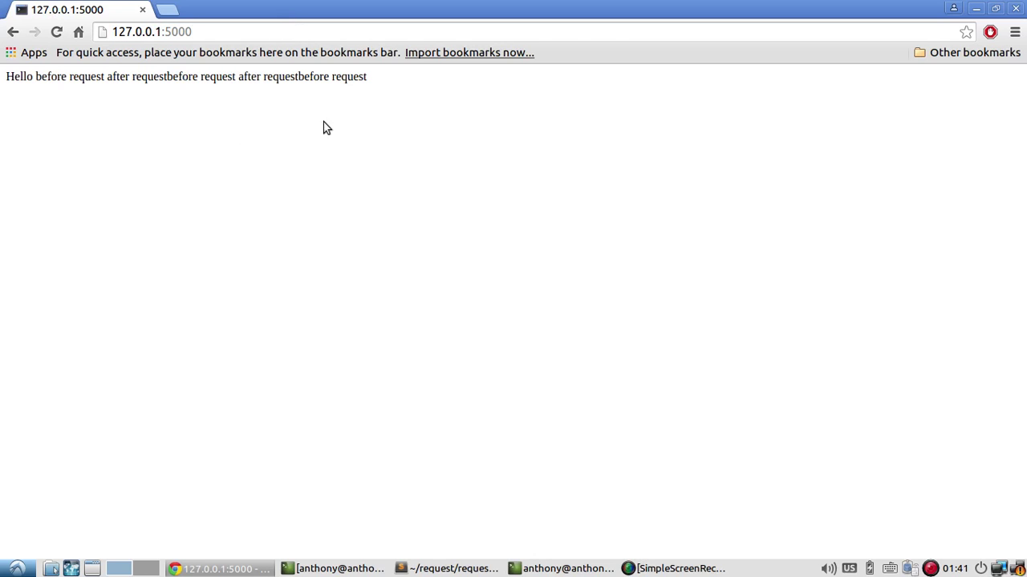
pyautogui.click(447, 568)
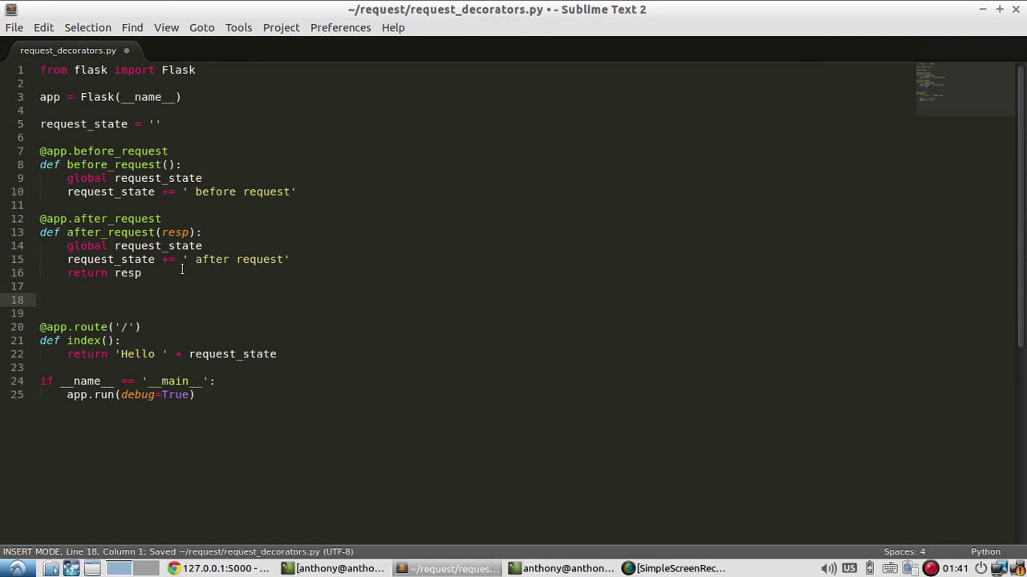
pyautogui.write('@app.')
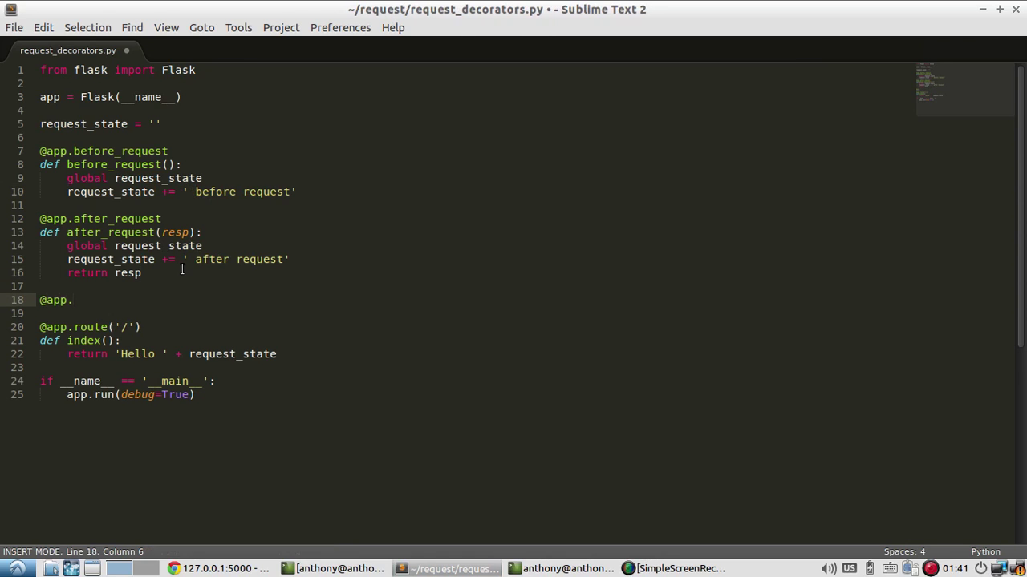
pyautogui.write('teardown_rq')
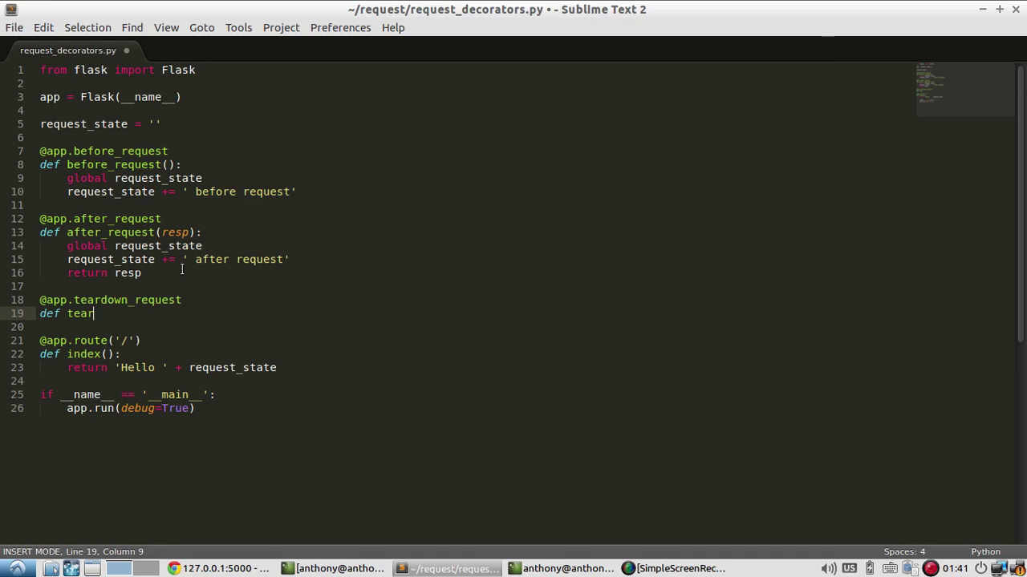
pyautogui.write('down_r')
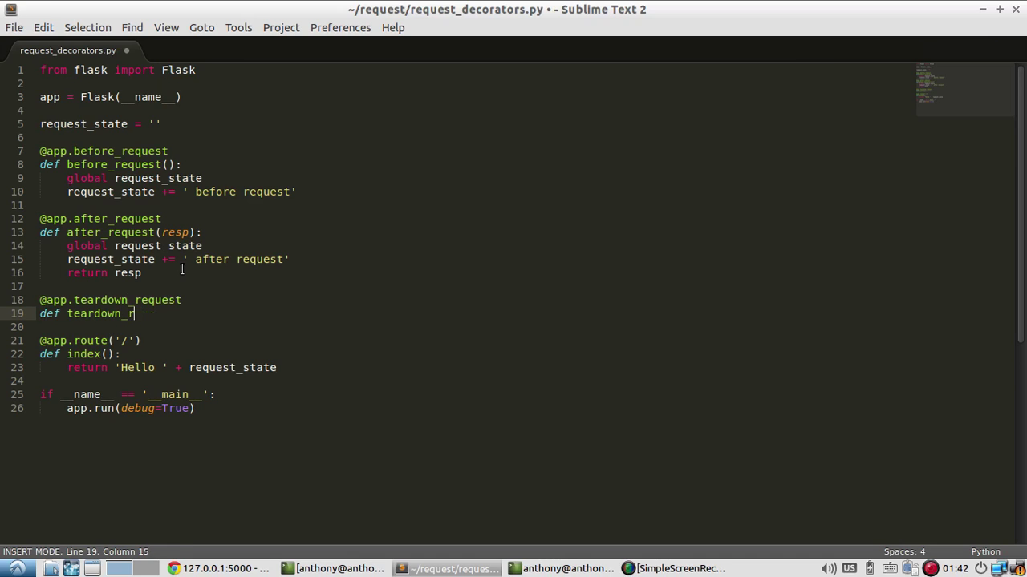
pyautogui.write('equest()')
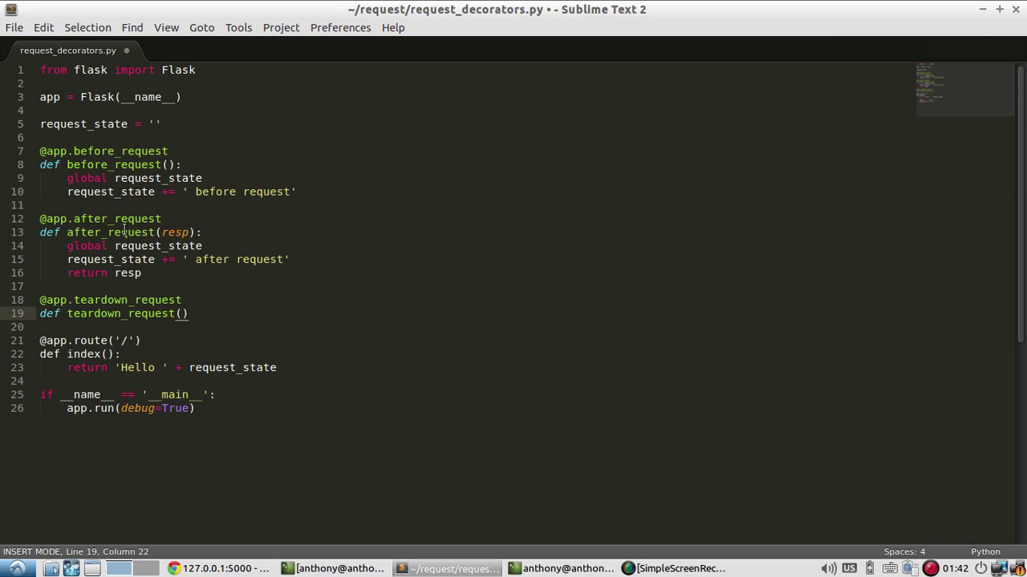
pyautogui.moveTo(230, 285)
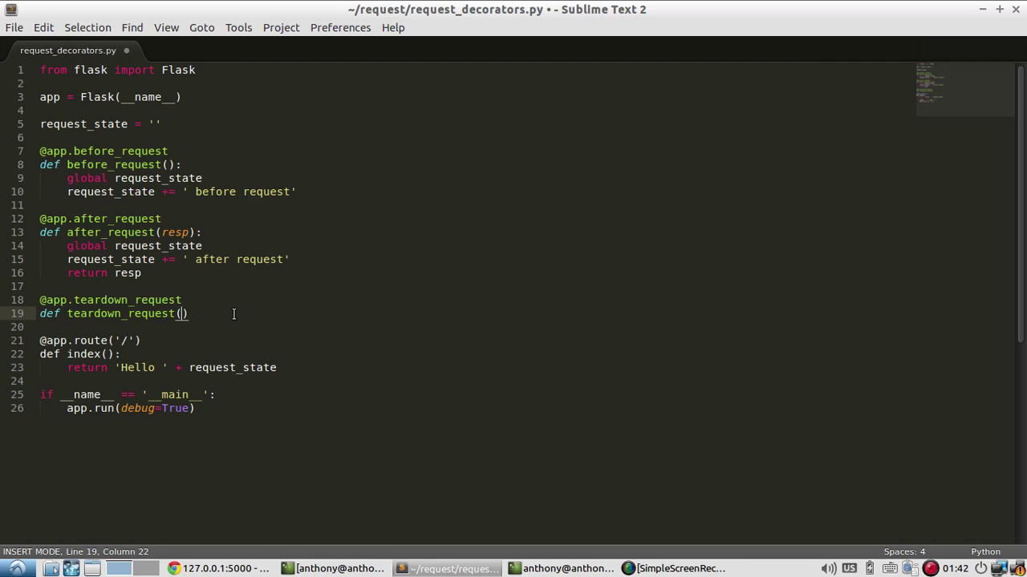
pyautogui.moveTo(203, 367)
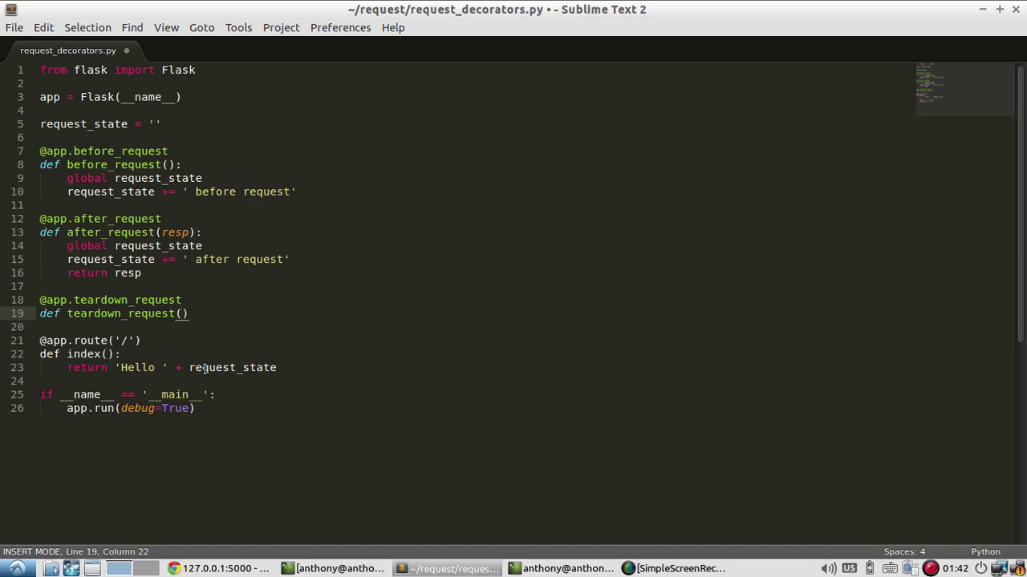
pyautogui.moveTo(86, 218)
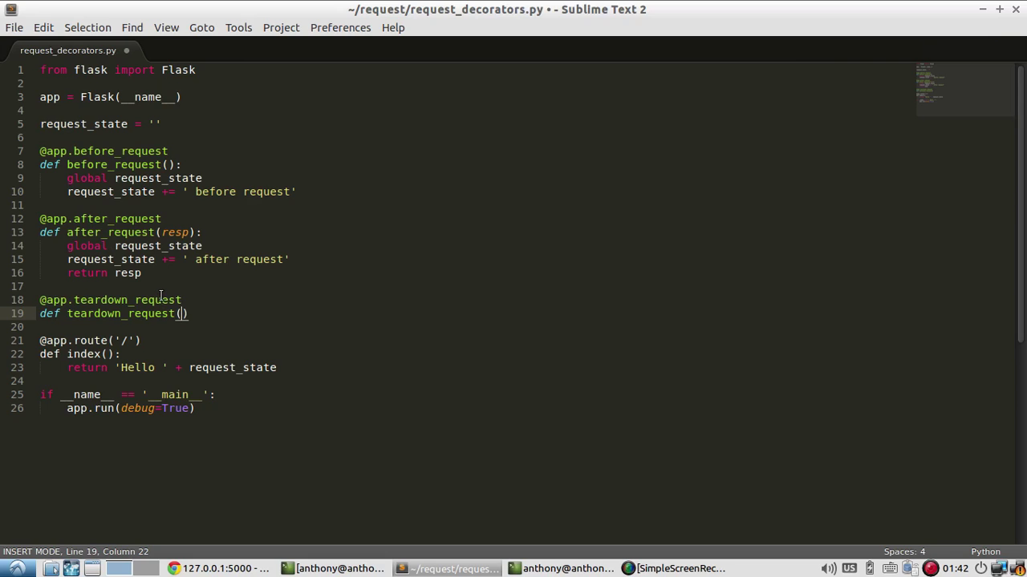
pyautogui.moveTo(208, 313)
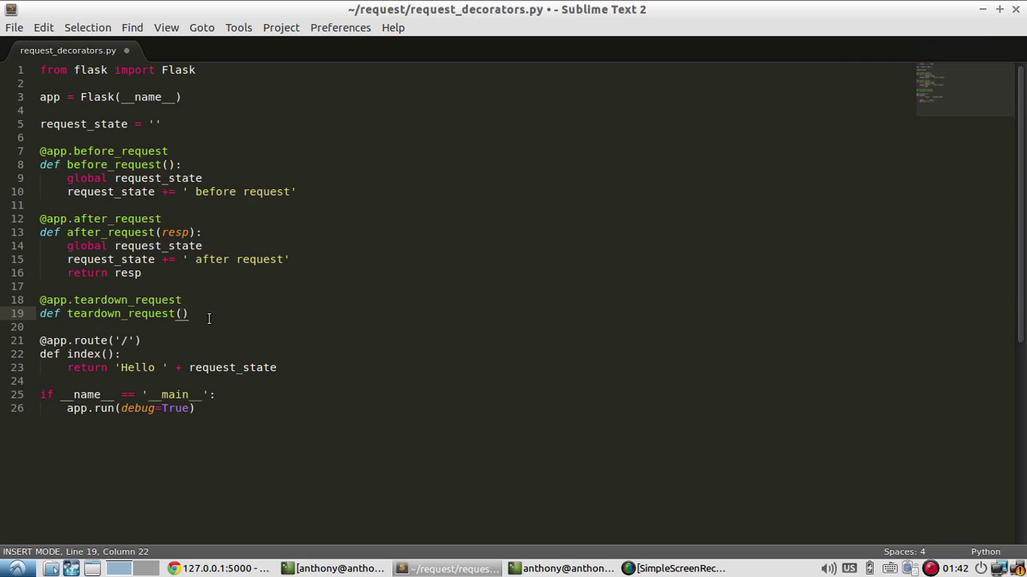
# Step: Make teardown_request(excep) append ' teardown <br>' to request_state and shorten the before/after strings
pyautogui.write('excep')
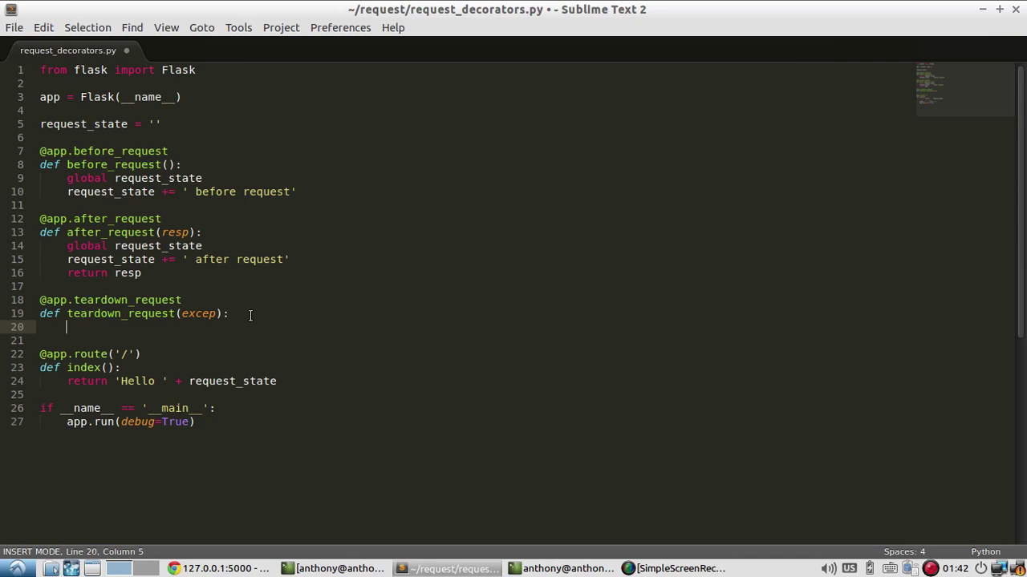
pyautogui.write('retu')
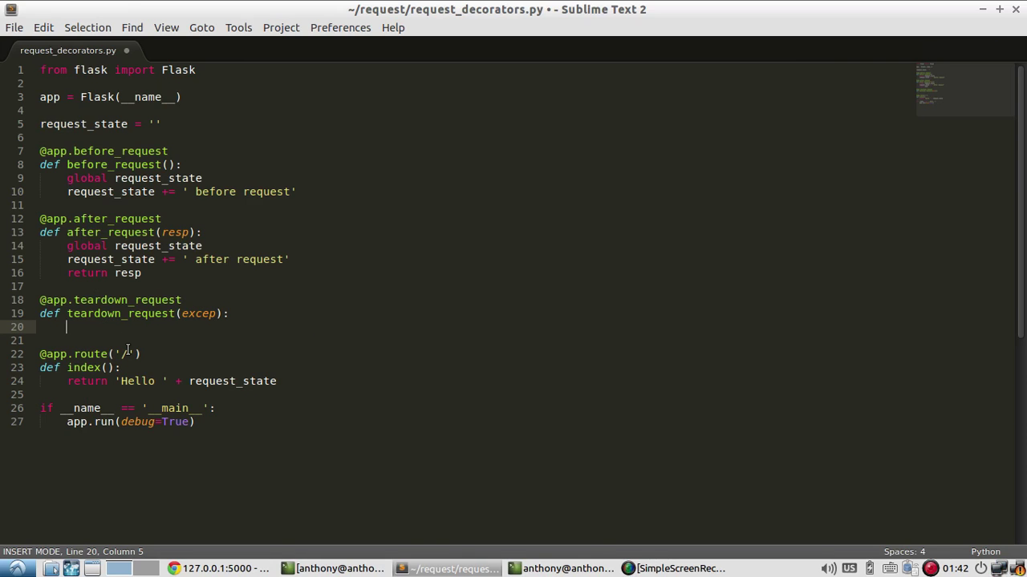
pyautogui.write('global request_state')
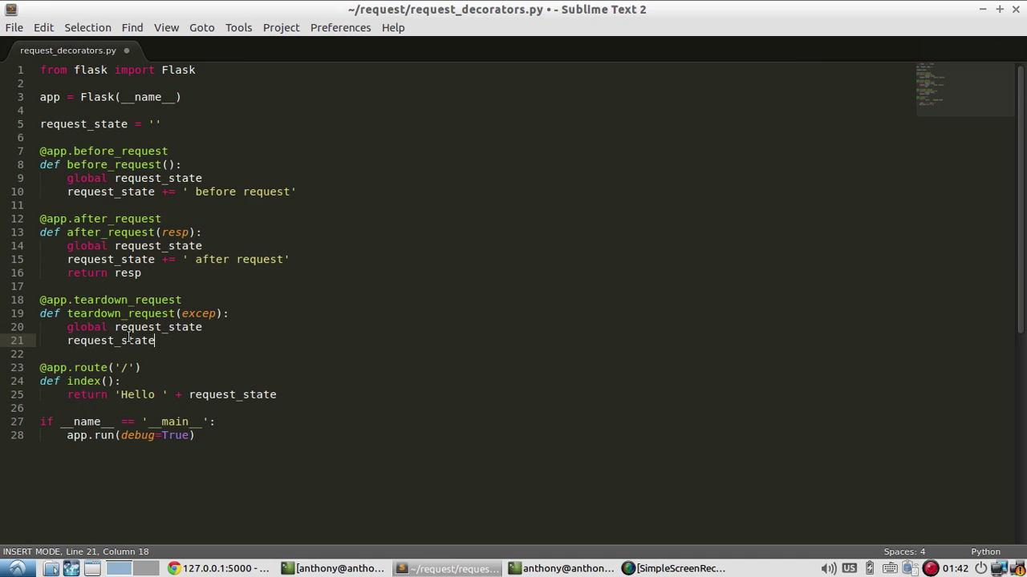
pyautogui.write("+= ' teardow")
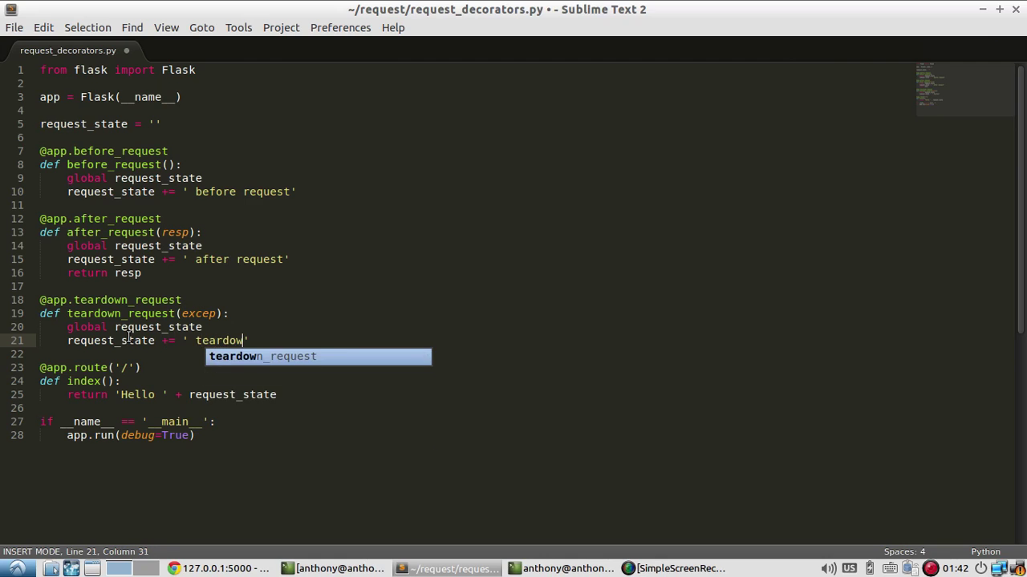
pyautogui.write('n')
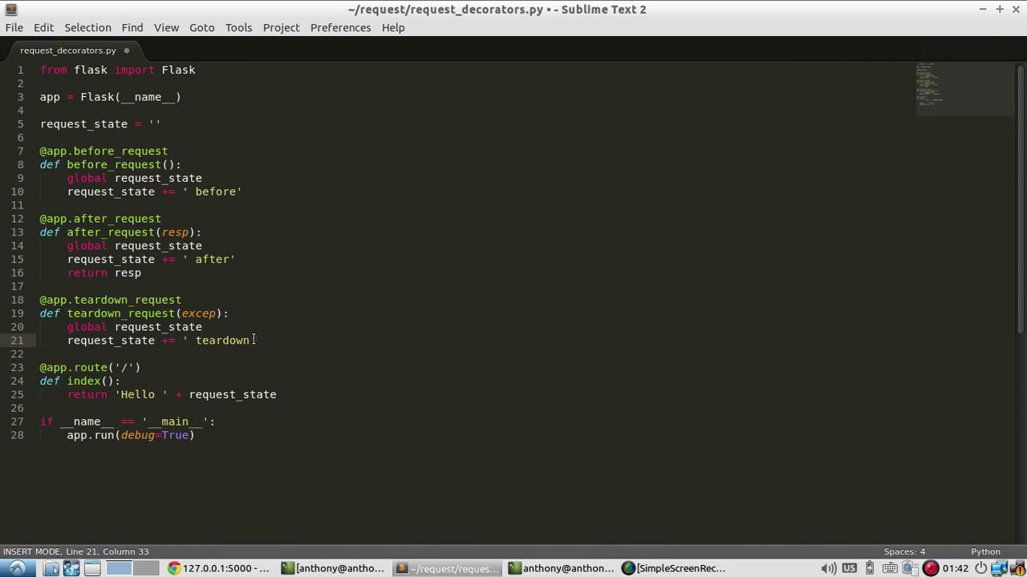
pyautogui.write('<br>')
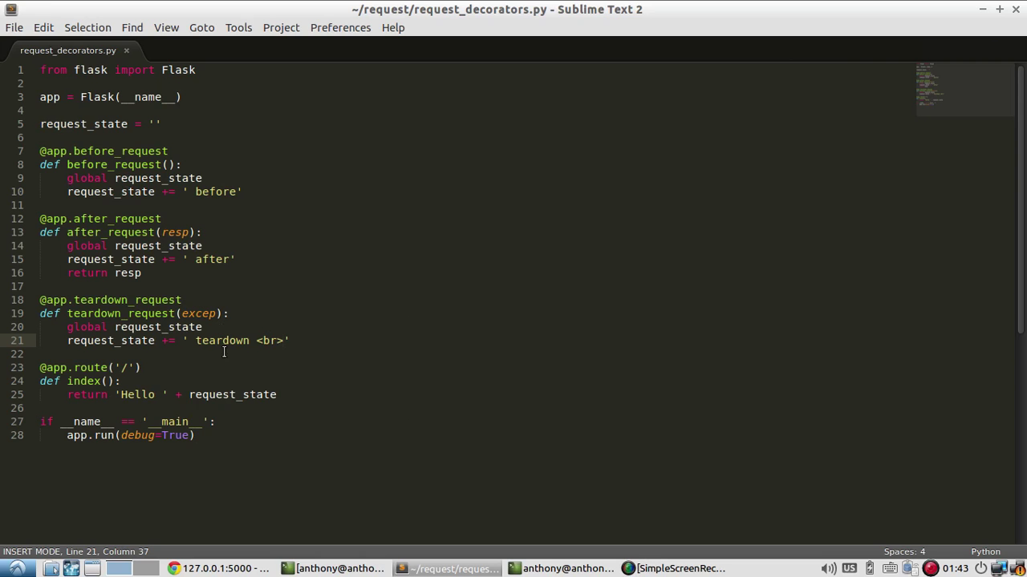
pyautogui.click(203, 568)
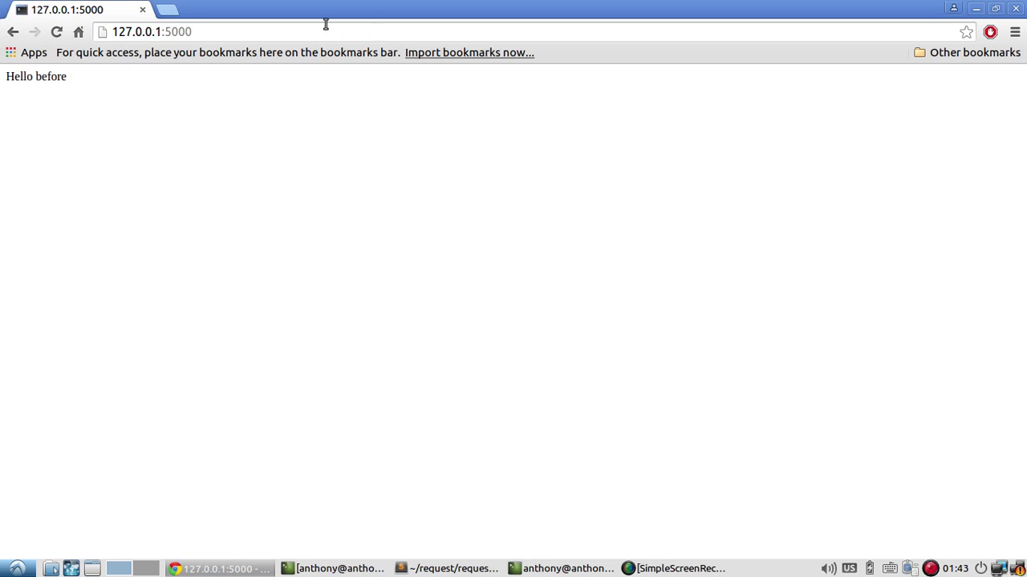
pyautogui.moveTo(83, 83)
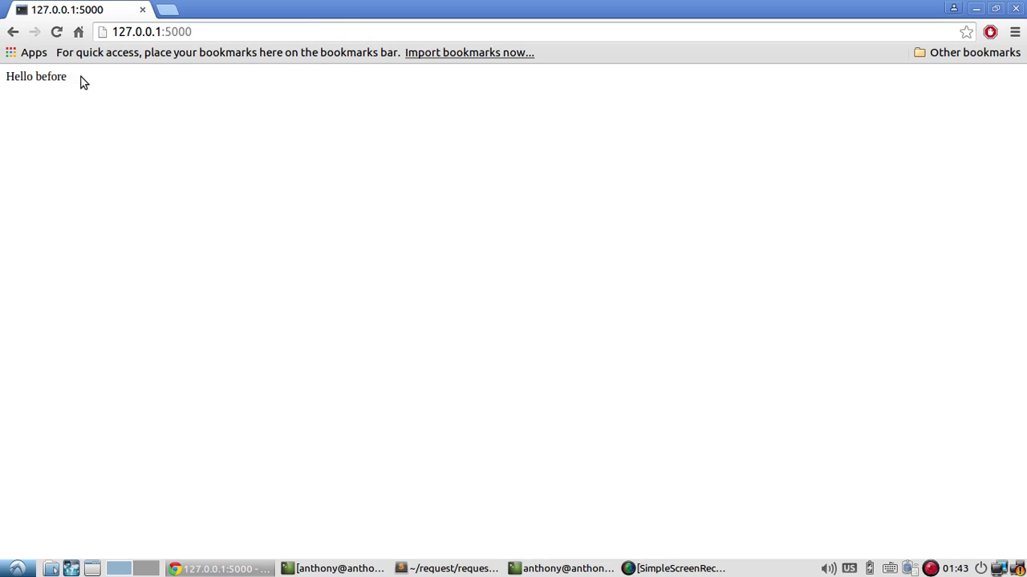
pyautogui.moveTo(94, 82)
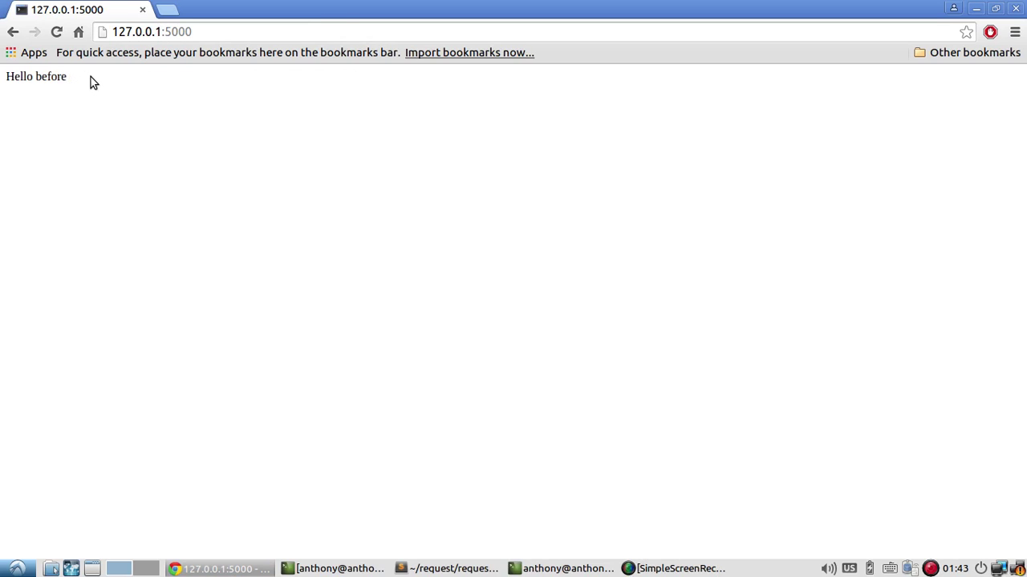
pyautogui.moveTo(132, 118)
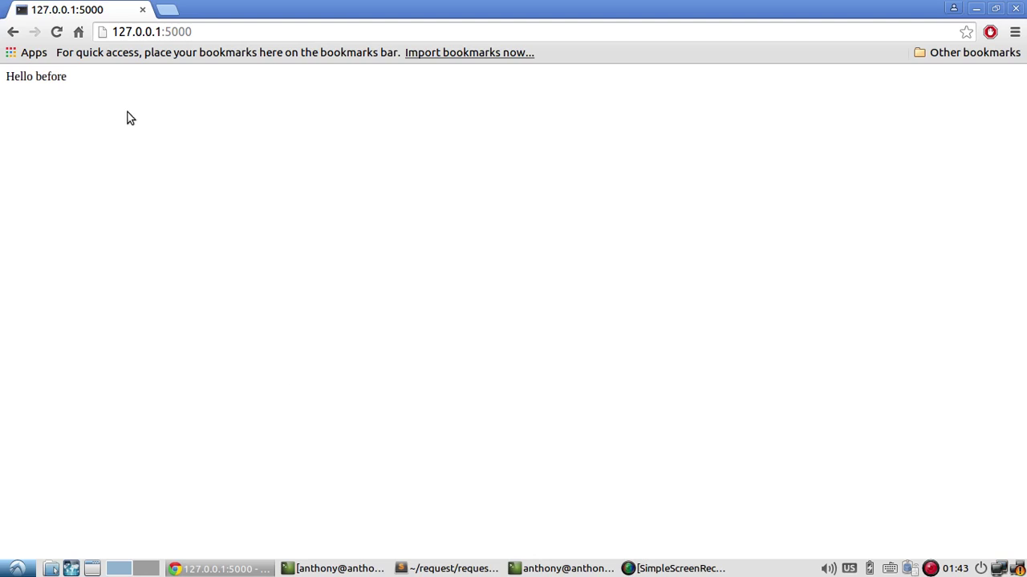
pyautogui.moveTo(204, 113)
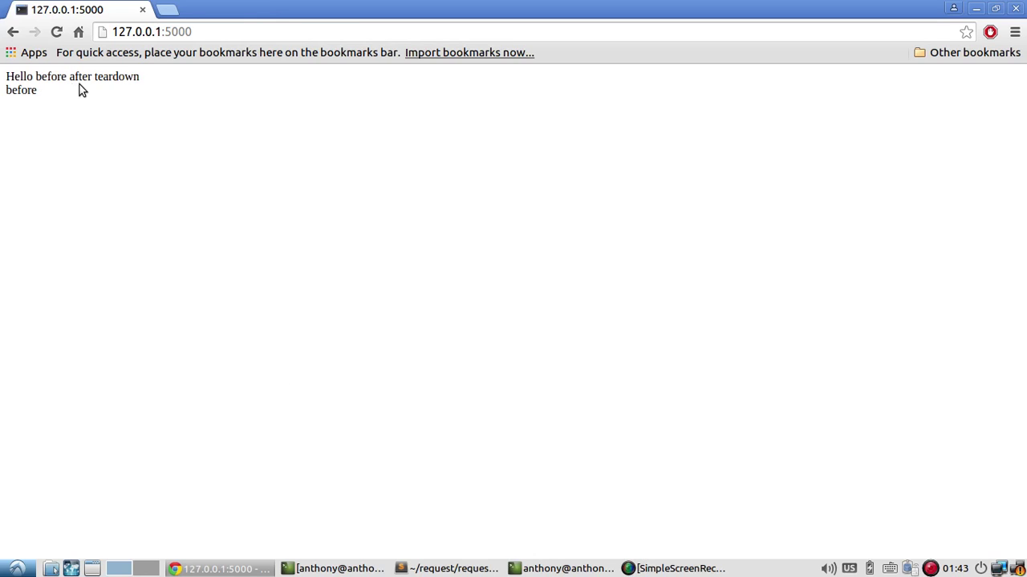
pyautogui.moveTo(127, 75)
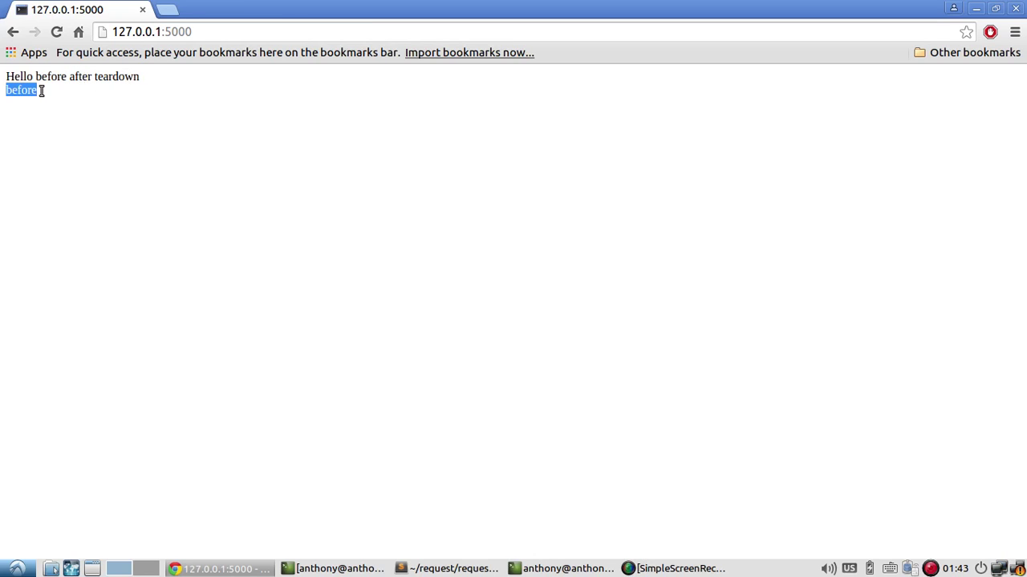
# Step: Reload 127.0.0.1:5000 to see 'before after teardown' lines accumulate, then return to the editor
pyautogui.click(161, 32)
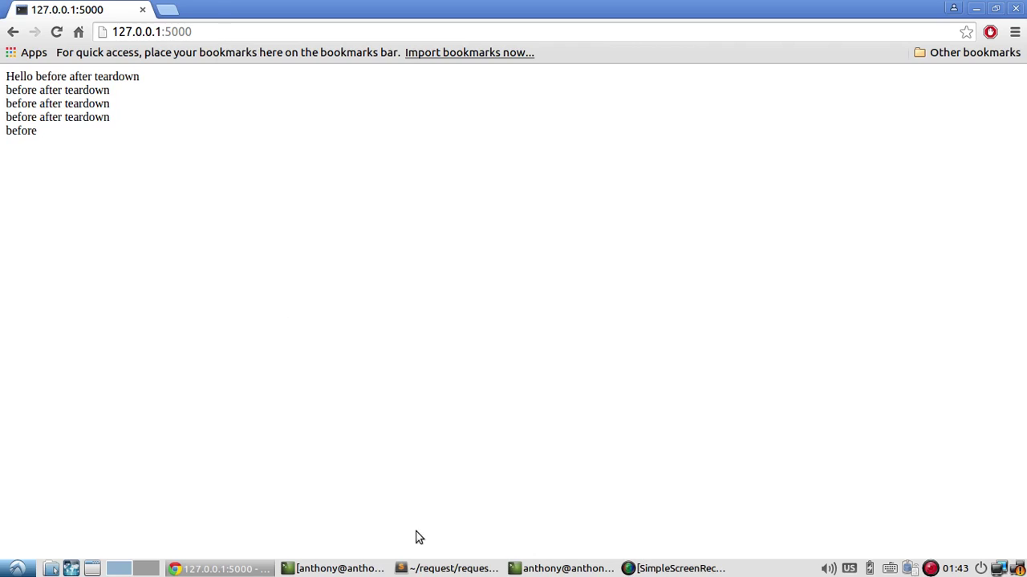
pyautogui.click(447, 567)
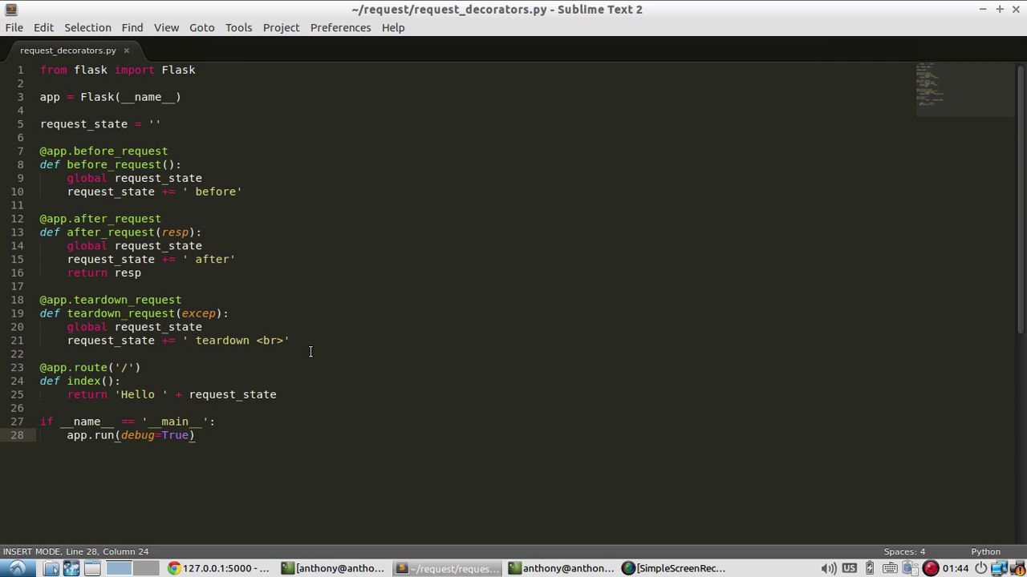
pyautogui.moveTo(185, 380)
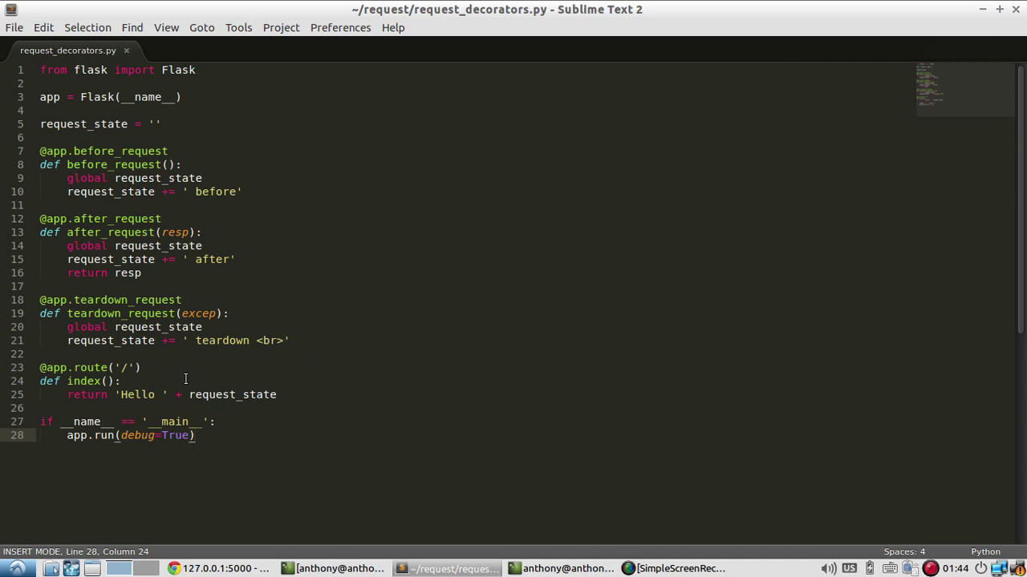
pyautogui.moveTo(203, 435)
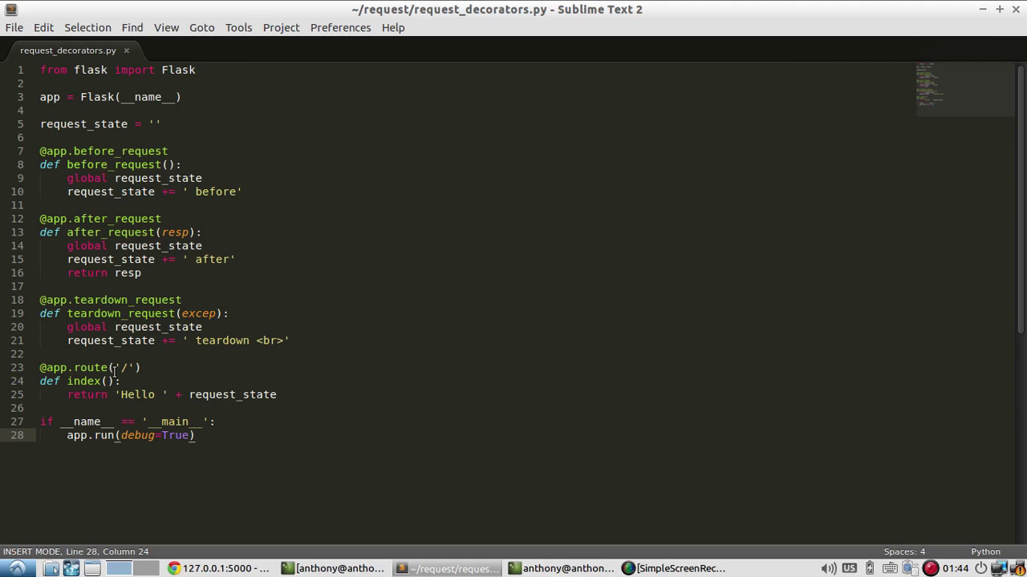
pyautogui.moveTo(250, 518)
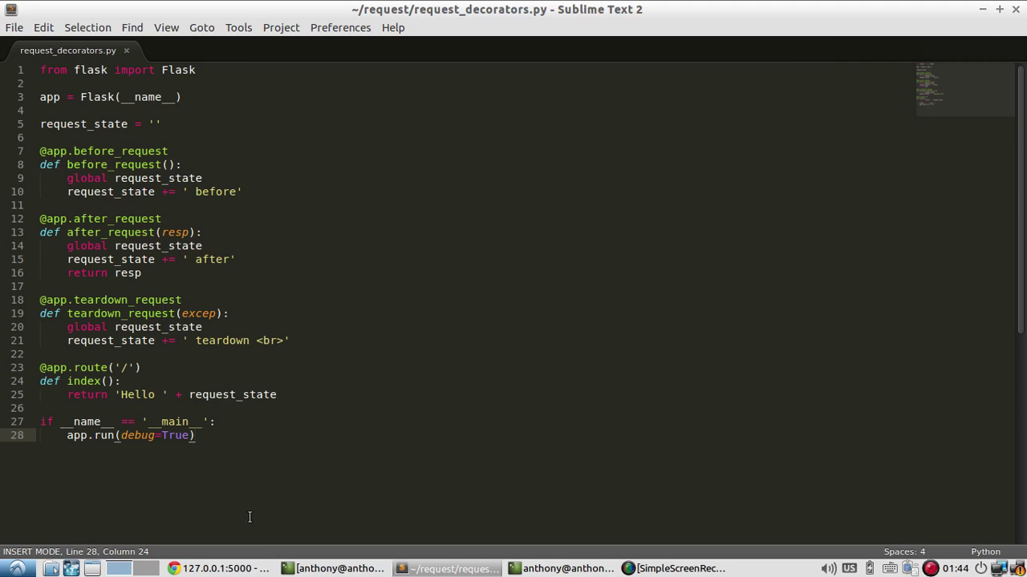
pyautogui.moveTo(128, 191)
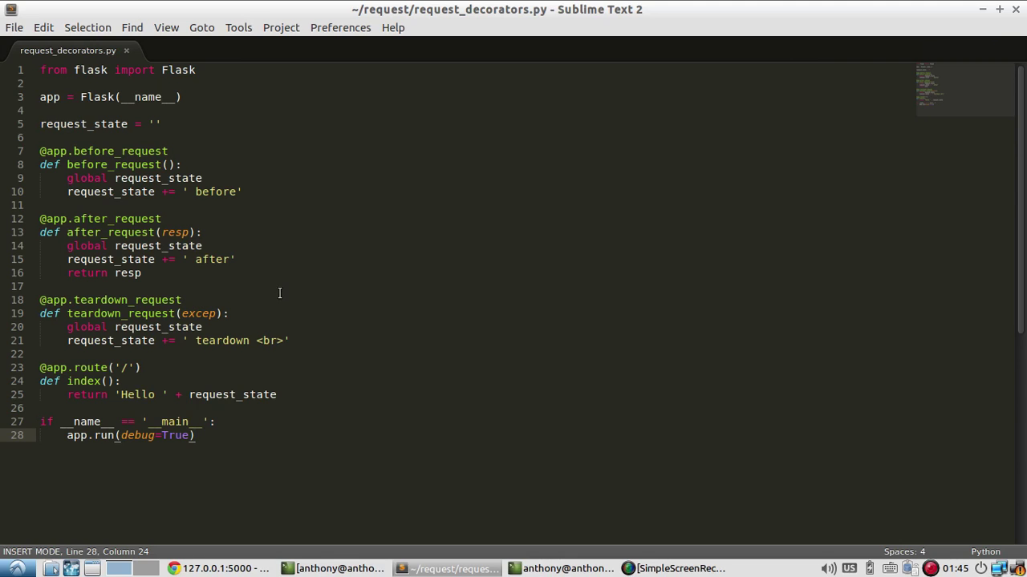
pyautogui.moveTo(290, 274)
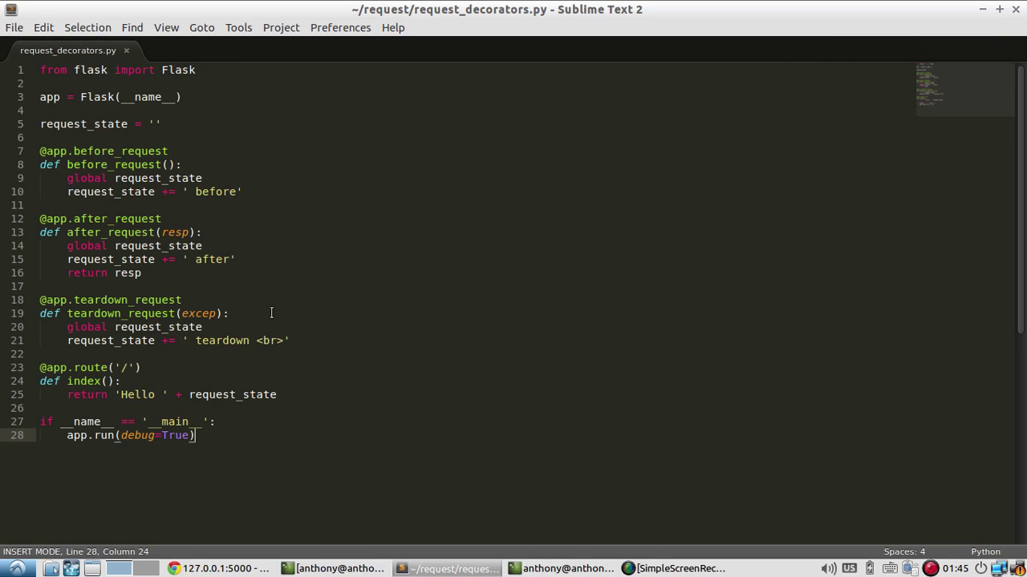
pyautogui.moveTo(462, 368)
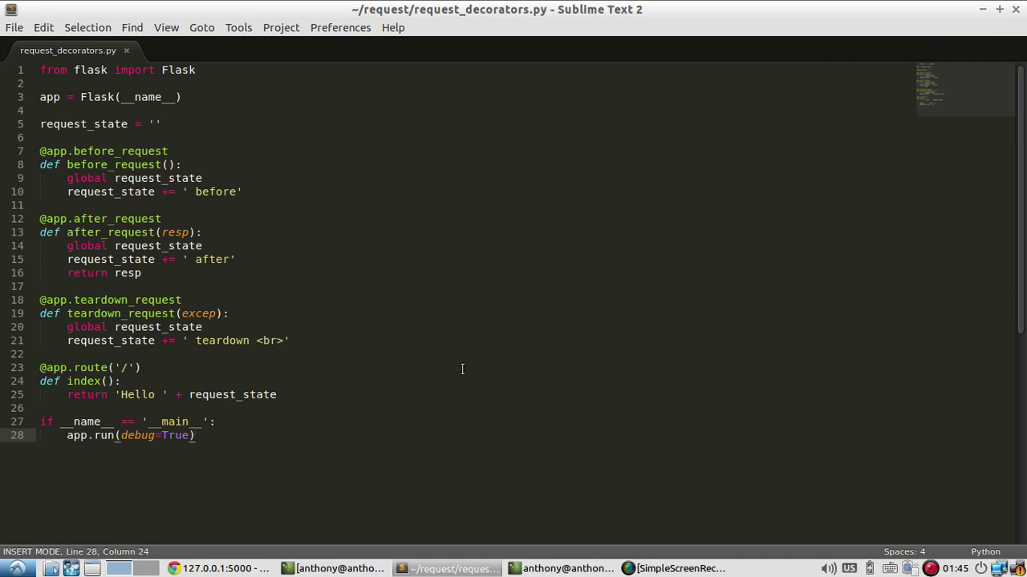
pyautogui.moveTo(720, 425)
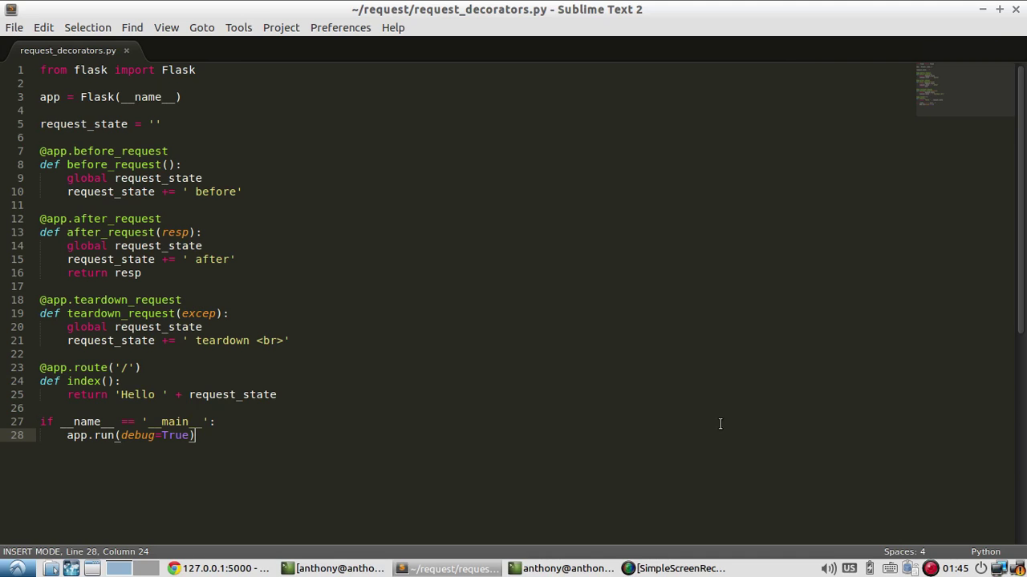